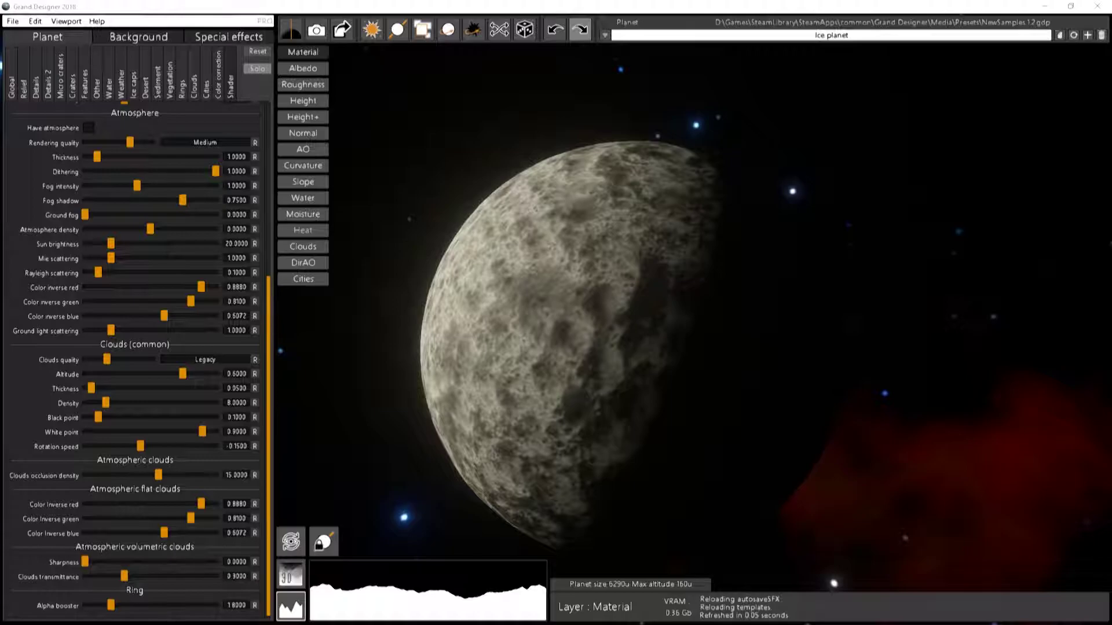
mouse_move(606, 549)
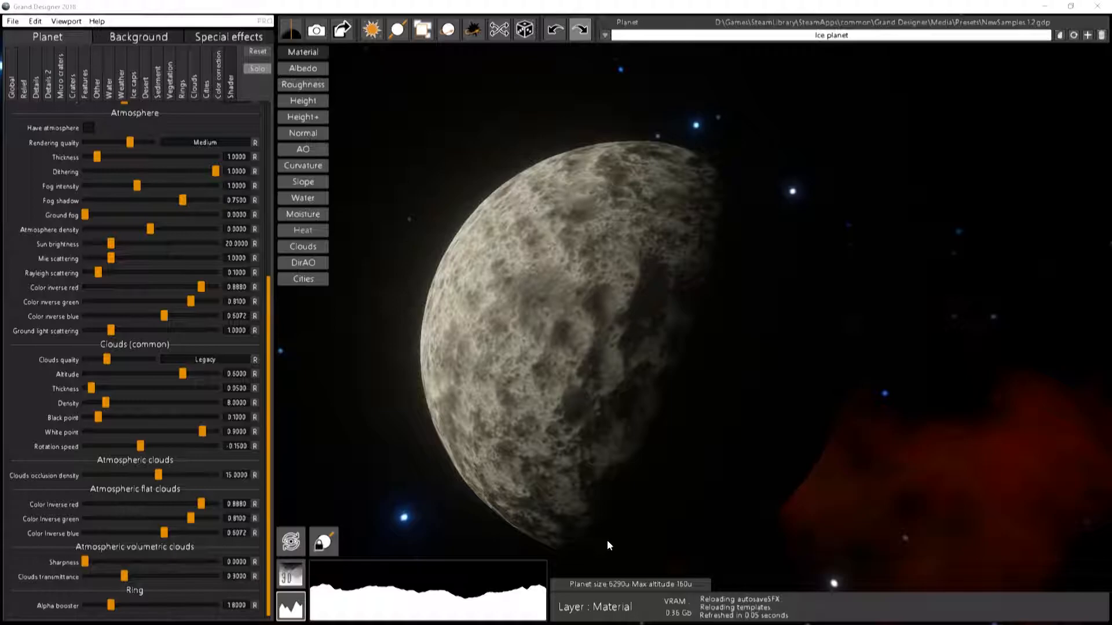
mouse_move(492, 467)
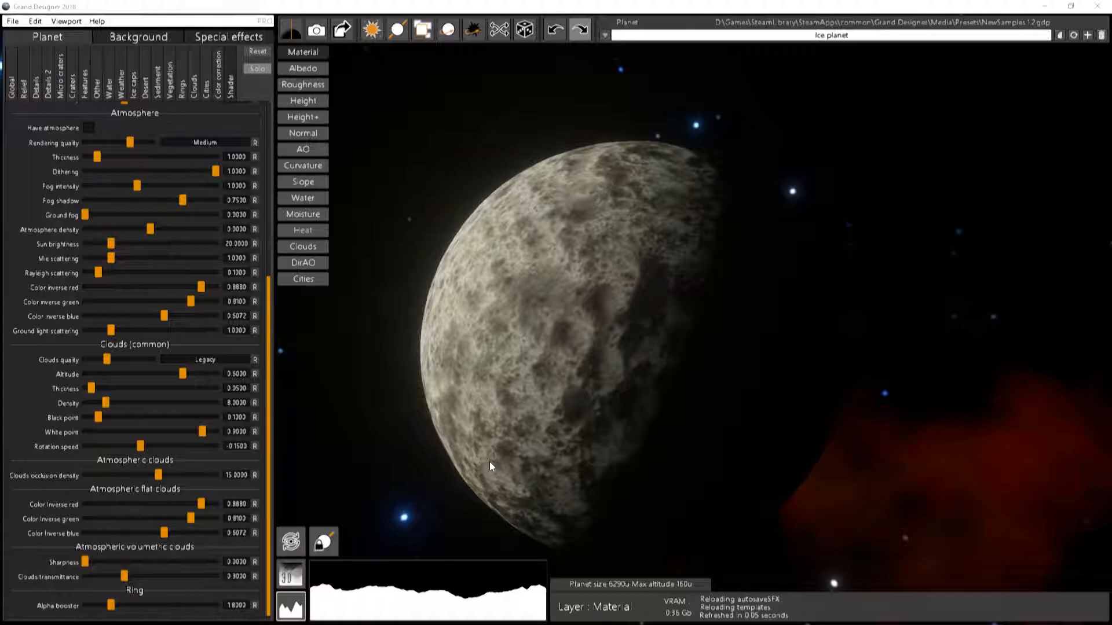
mouse_move(542, 388)
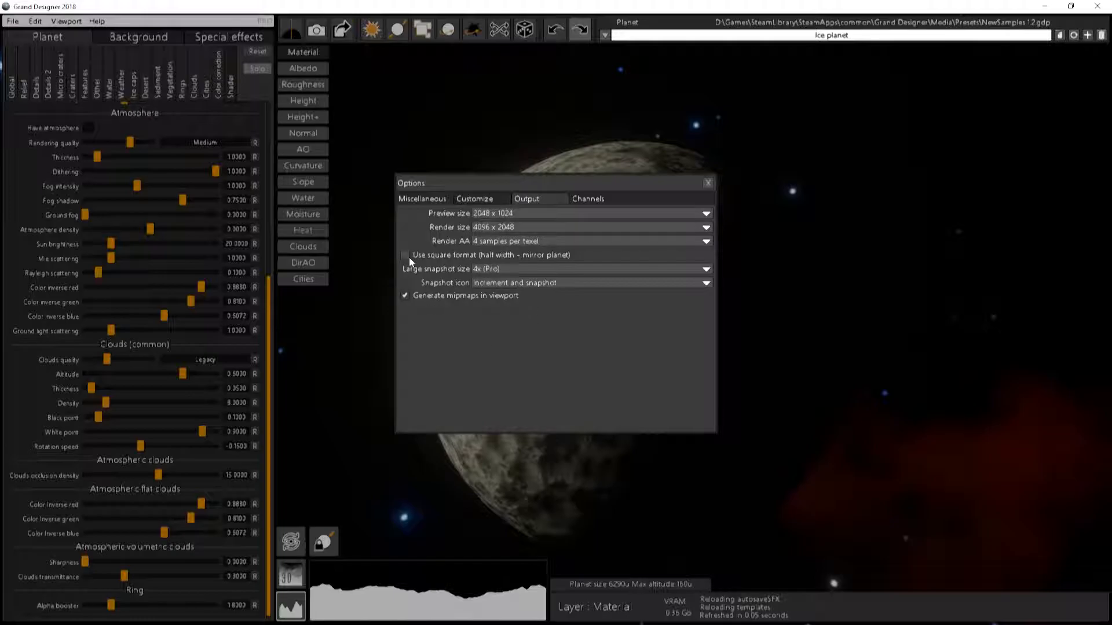
mouse_move(535, 264)
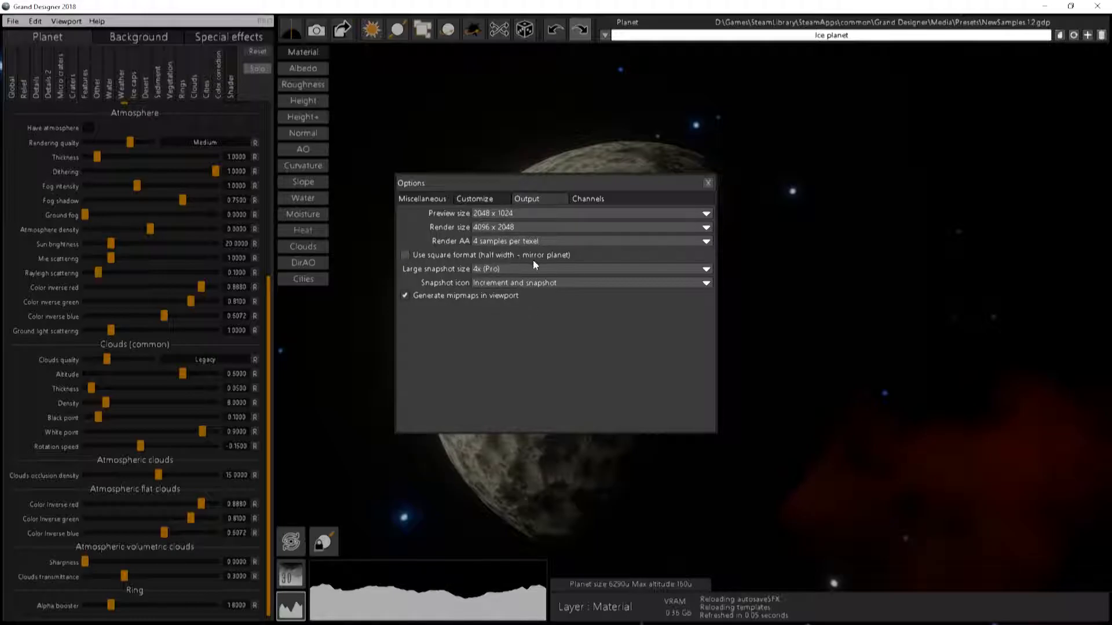
- Enable 'Use square format (half width - mirror planet)' in the Output options and close the dialog
click(405, 254)
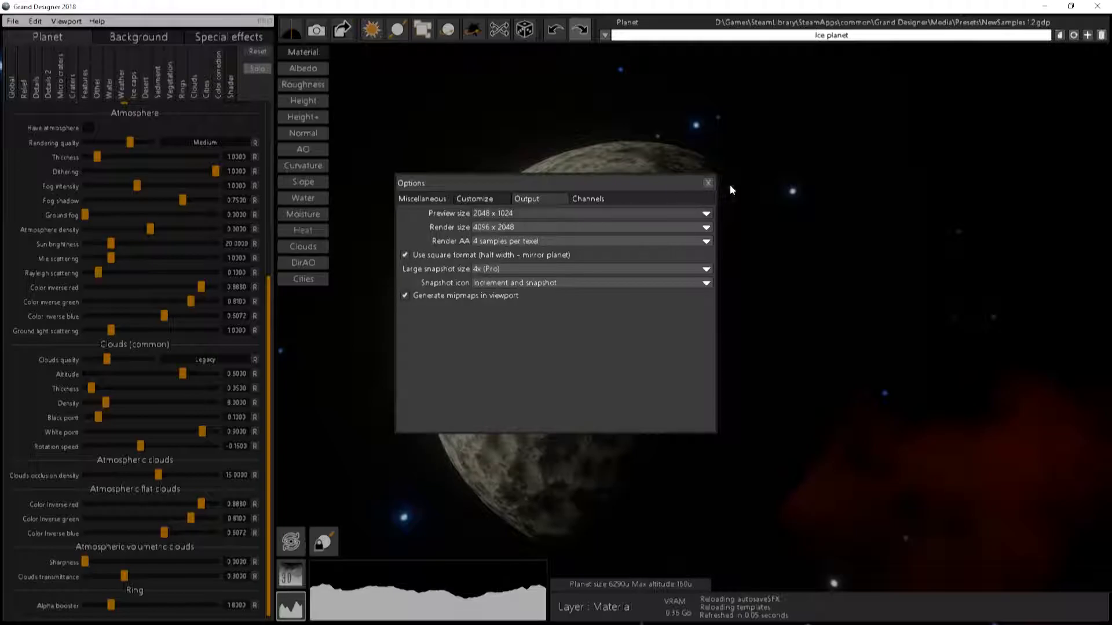
click(707, 182)
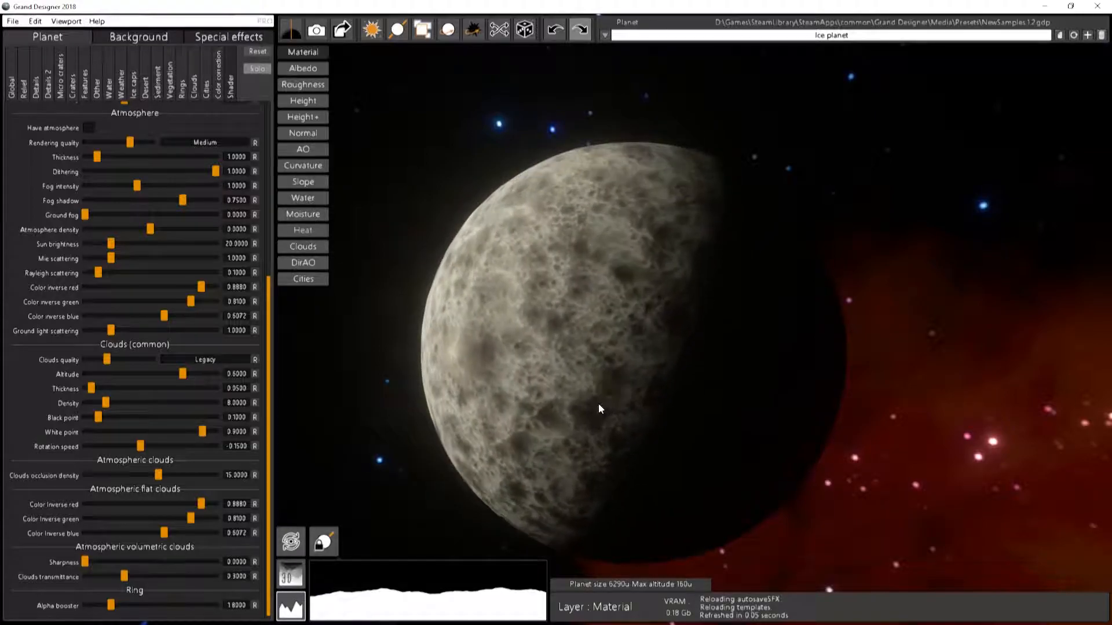
- Show the planet's rotation axis, try tilting the X rotation, then reset it to zero
click(397, 30)
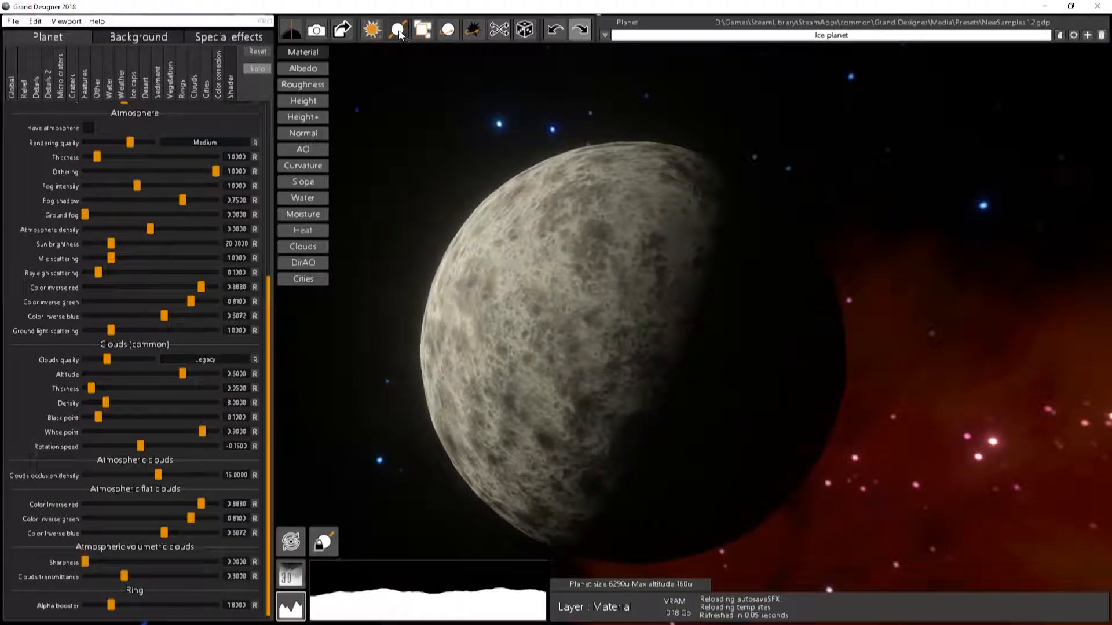
click(398, 29)
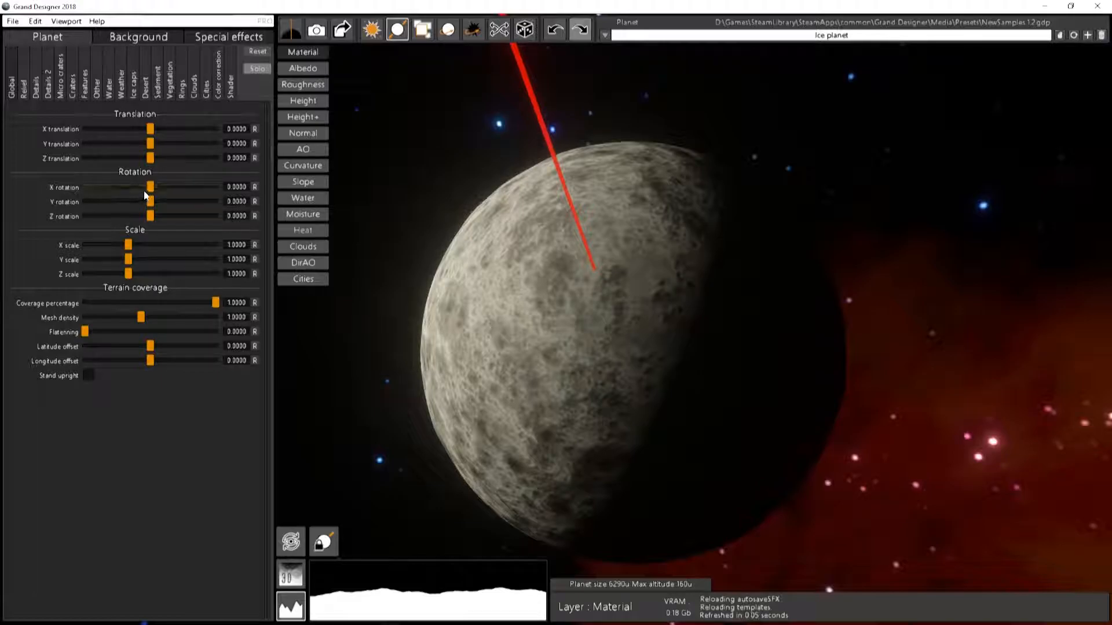
drag(149, 187, 146, 187)
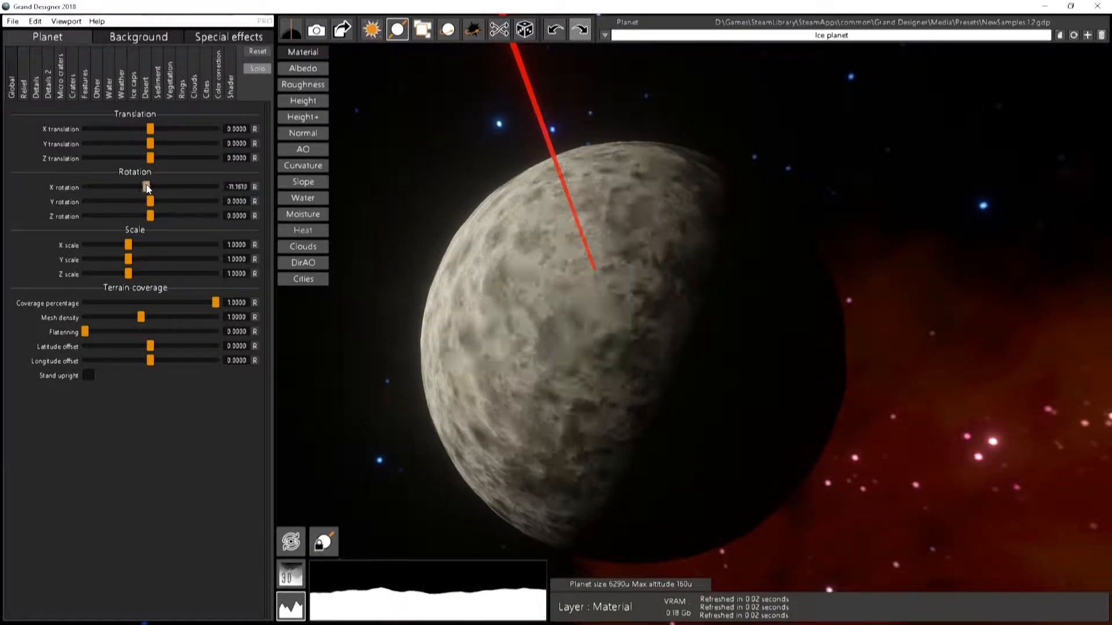
drag(147, 186, 151, 187)
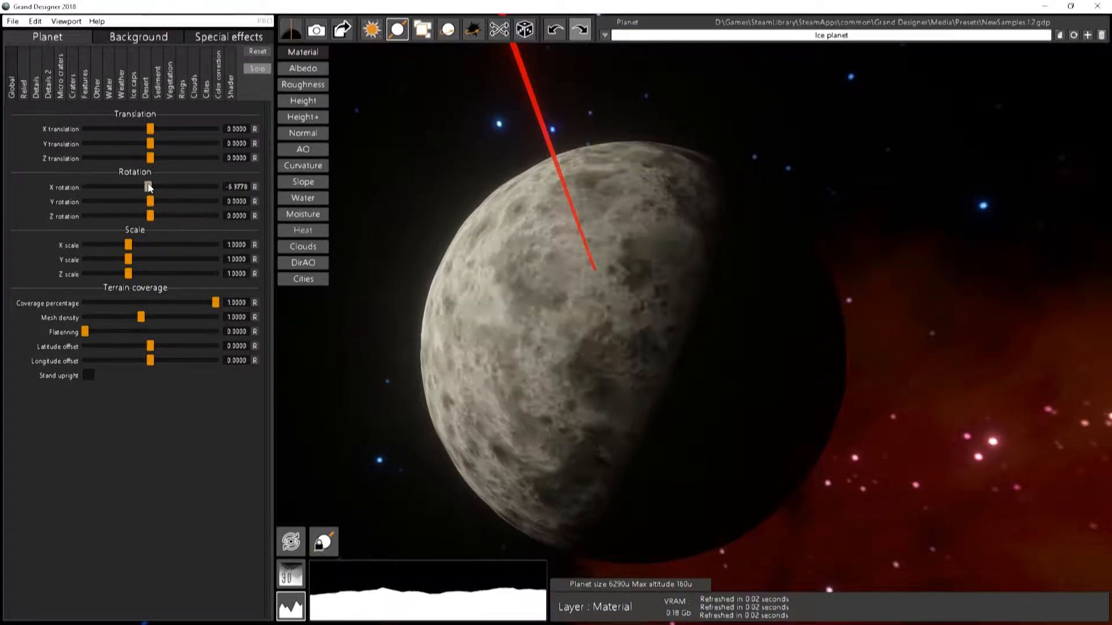
drag(147, 186, 152, 187)
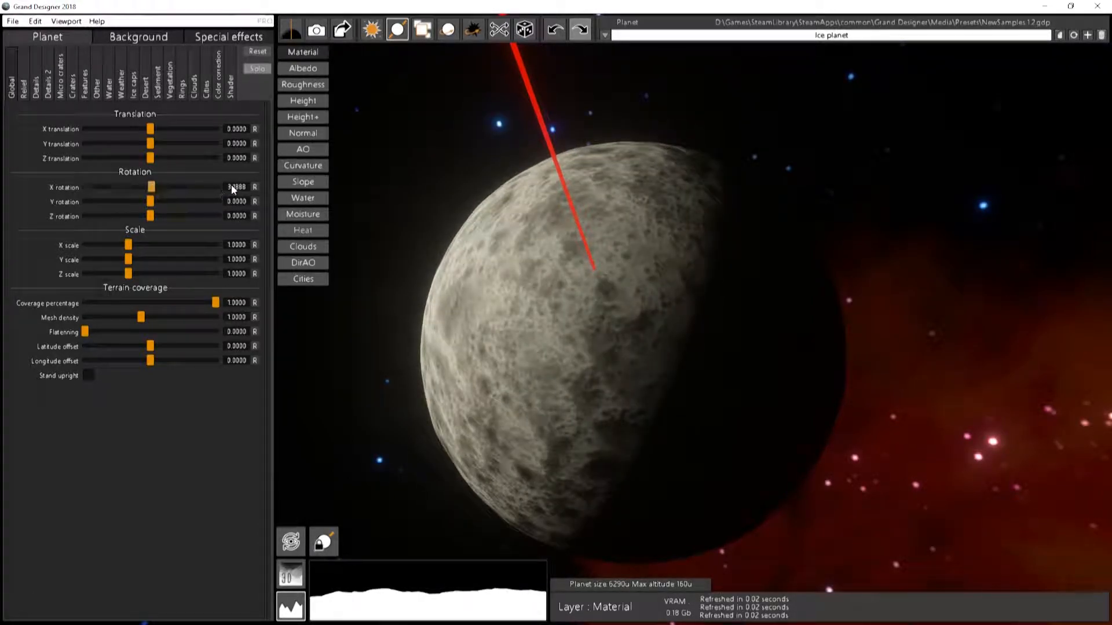
click(255, 187)
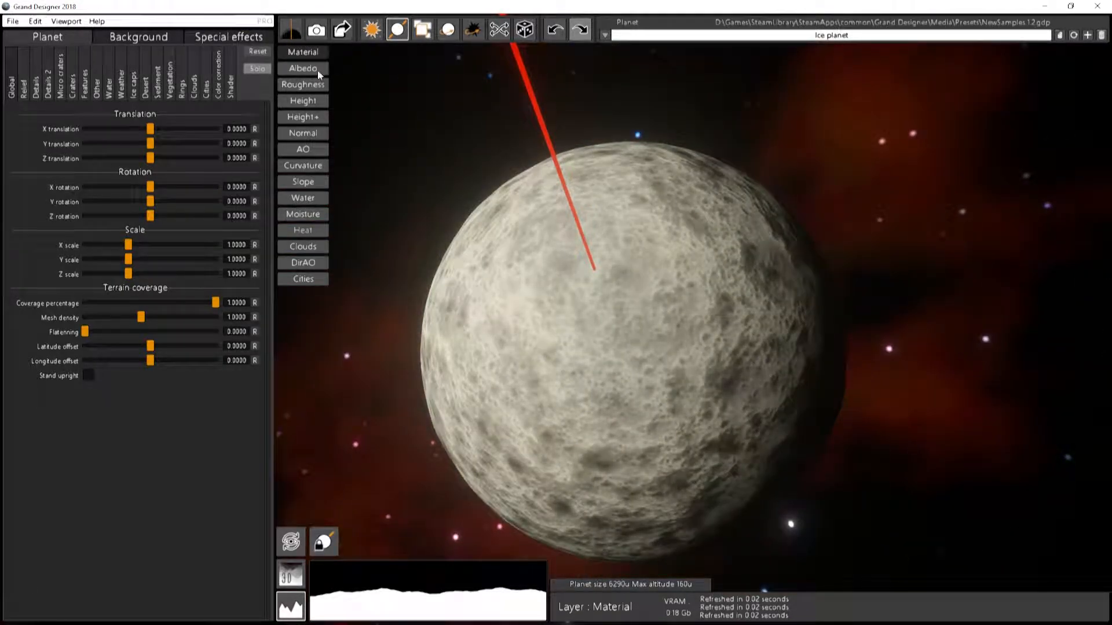
- Preview the Albedo, Height and AO layers, then return to the full Material view
click(302, 68)
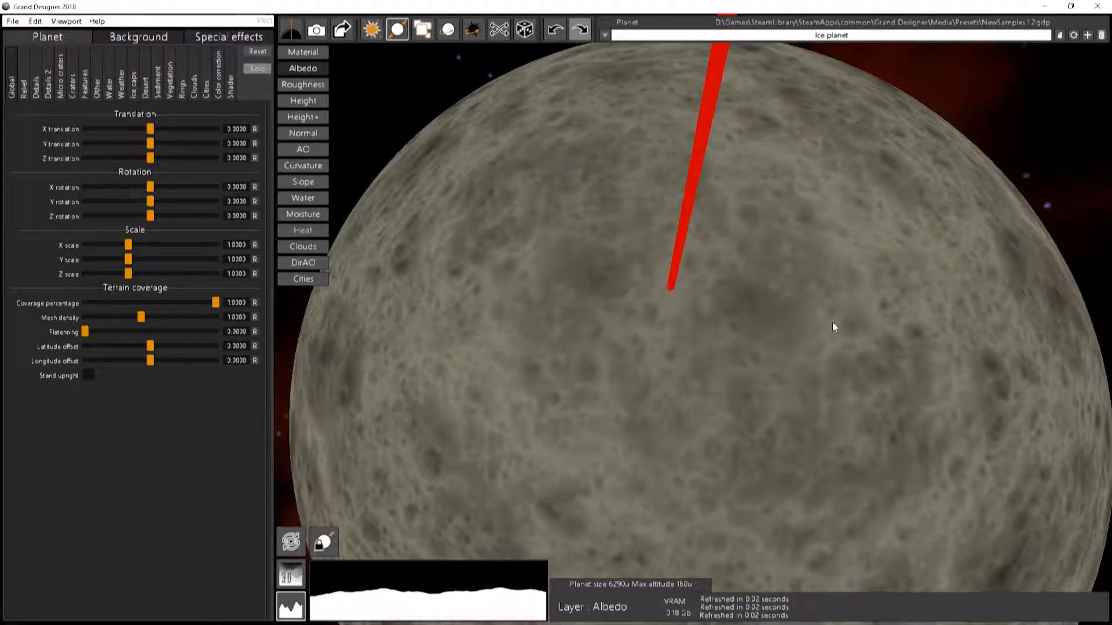
click(303, 100)
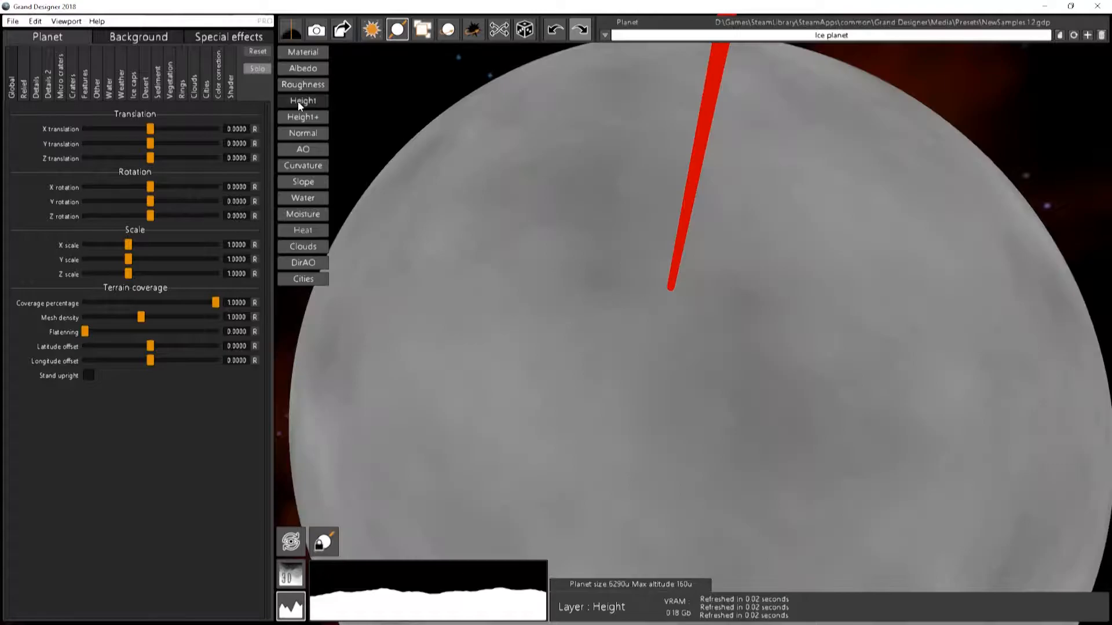
click(302, 150)
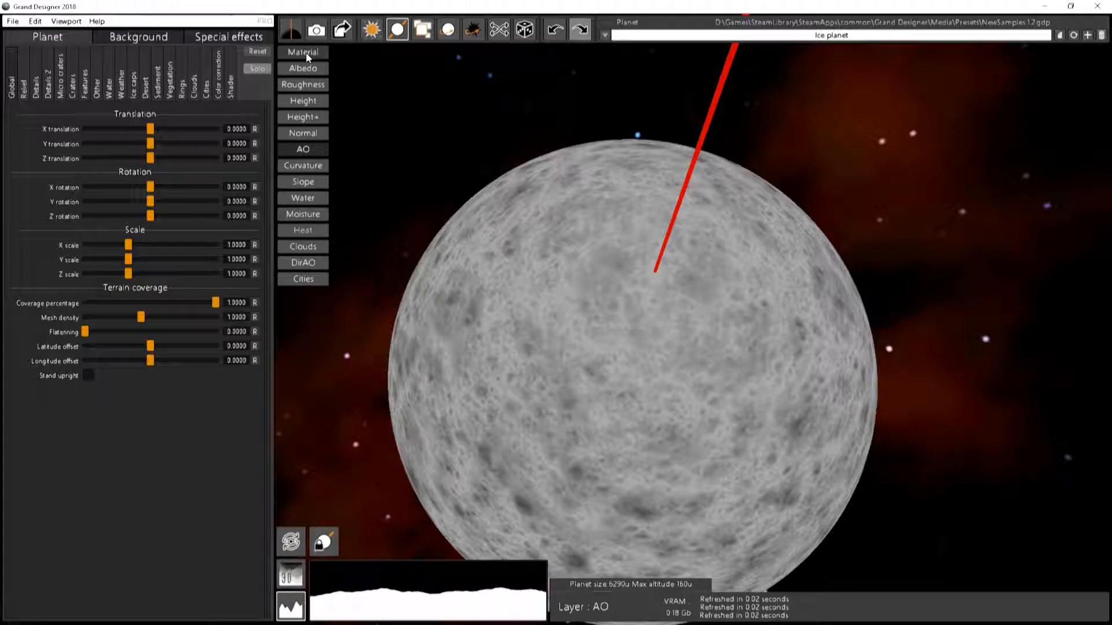
click(302, 52)
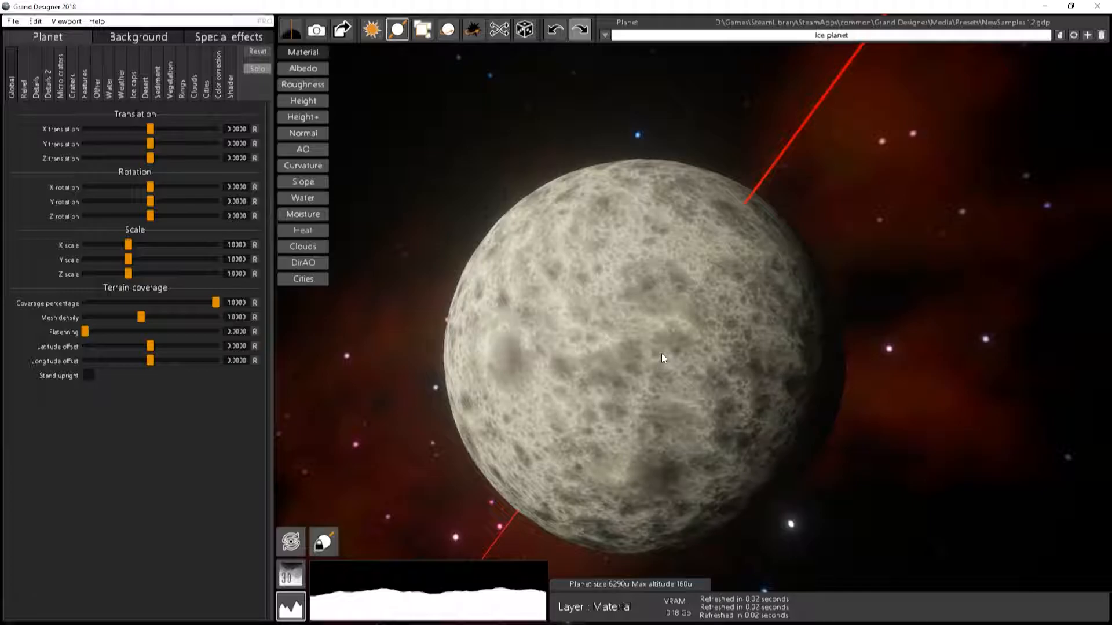
mouse_move(659, 351)
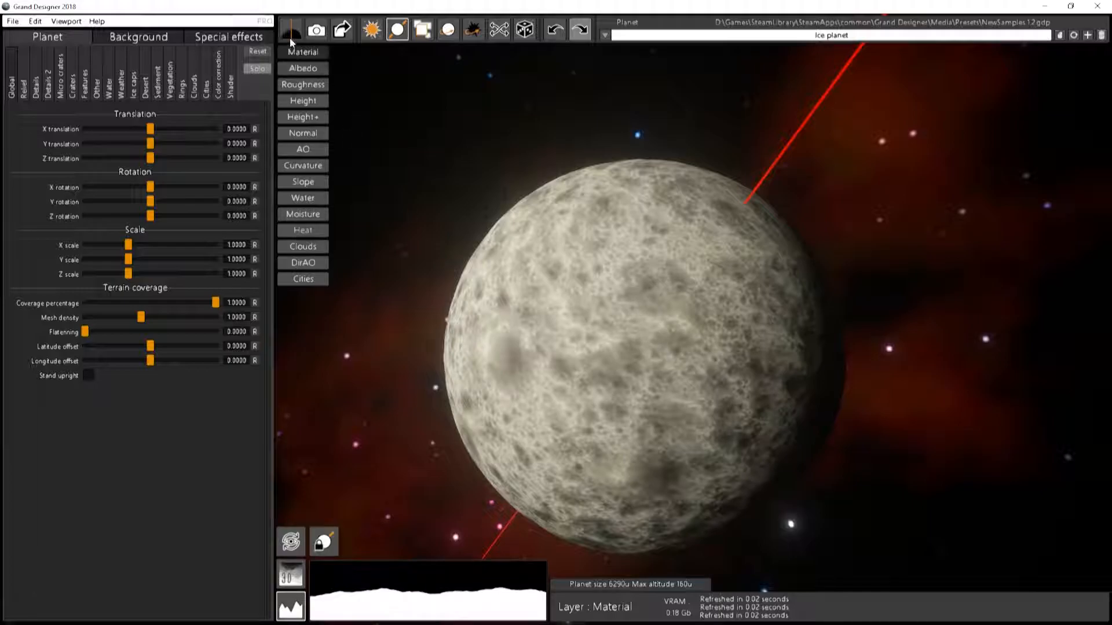
- Load the Ice planet preset from the Planet preset list, then reopen the preset list
click(290, 29)
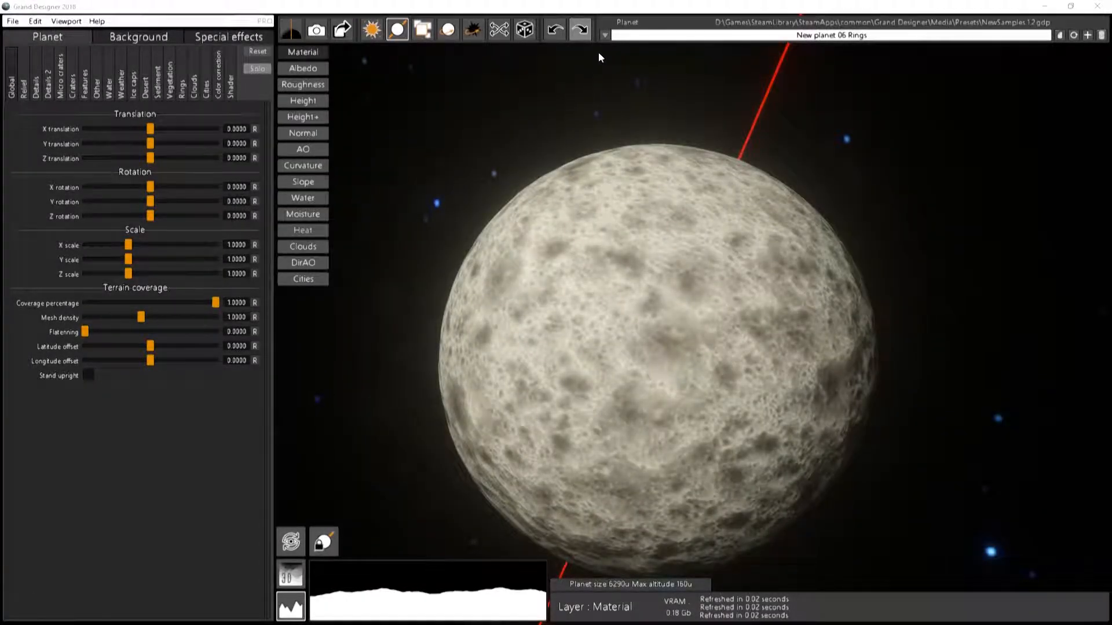
click(605, 34)
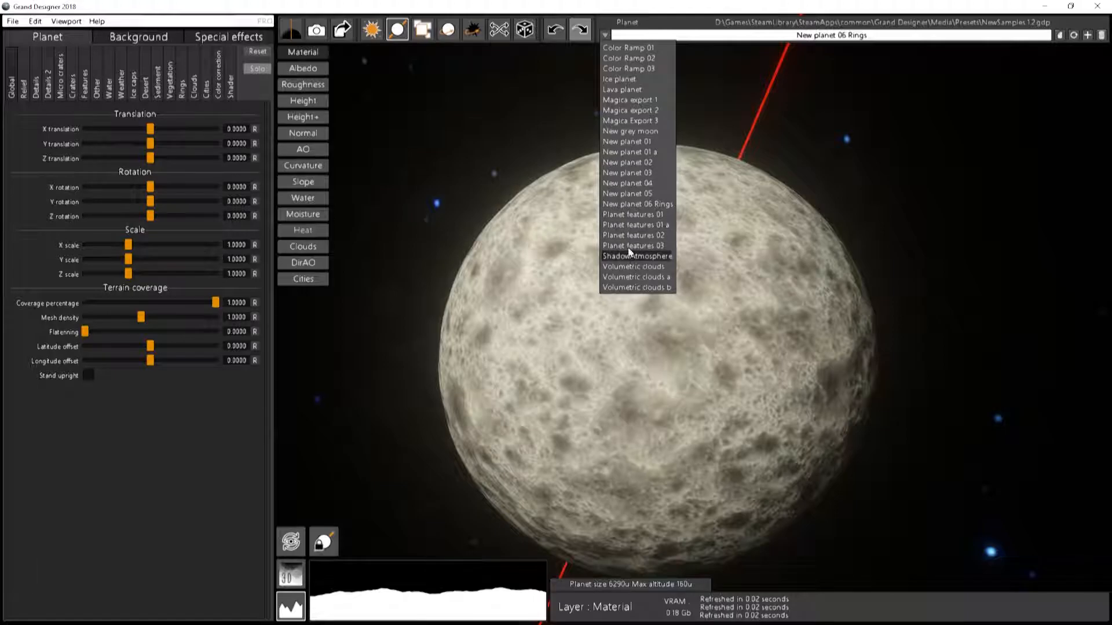
click(618, 79)
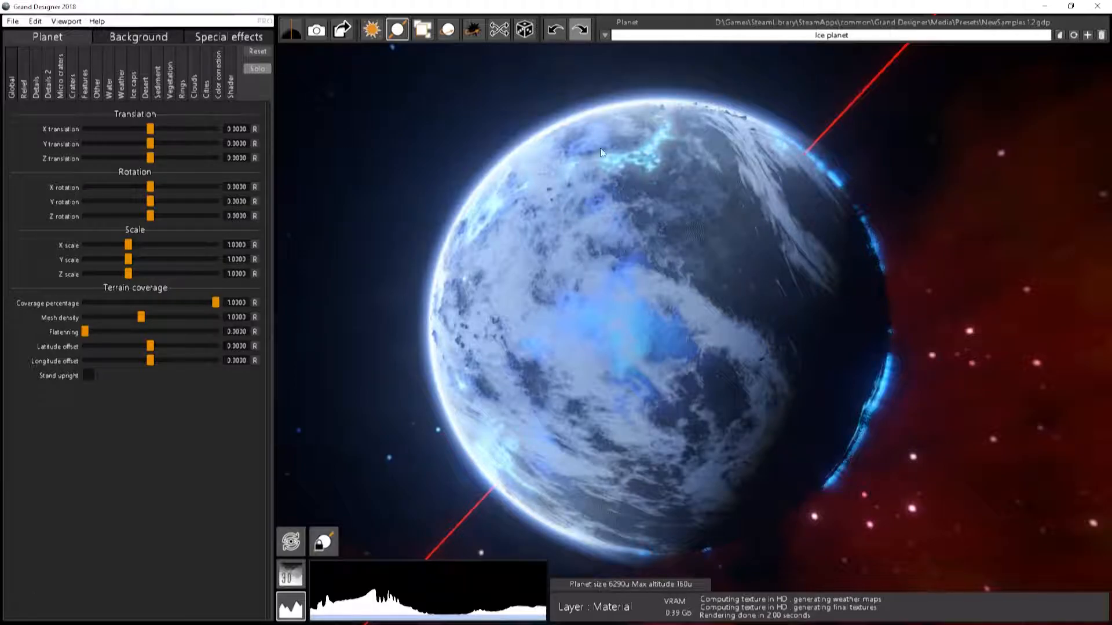
click(605, 35)
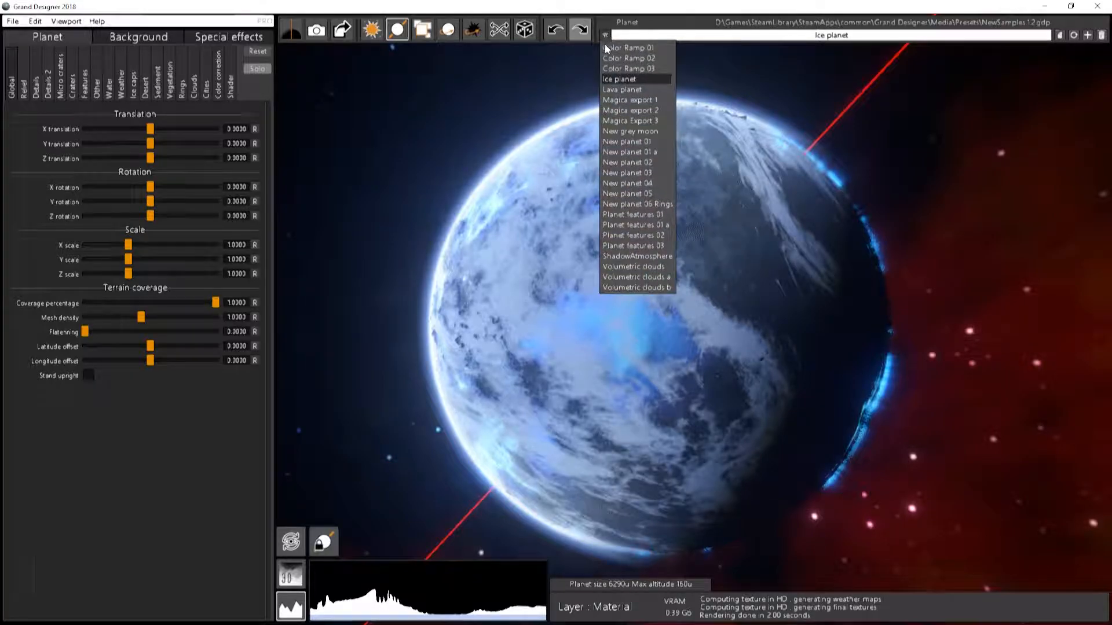
- Load the New grey moon preset with coverage about 0.37 and render its textures in high definition
click(629, 131)
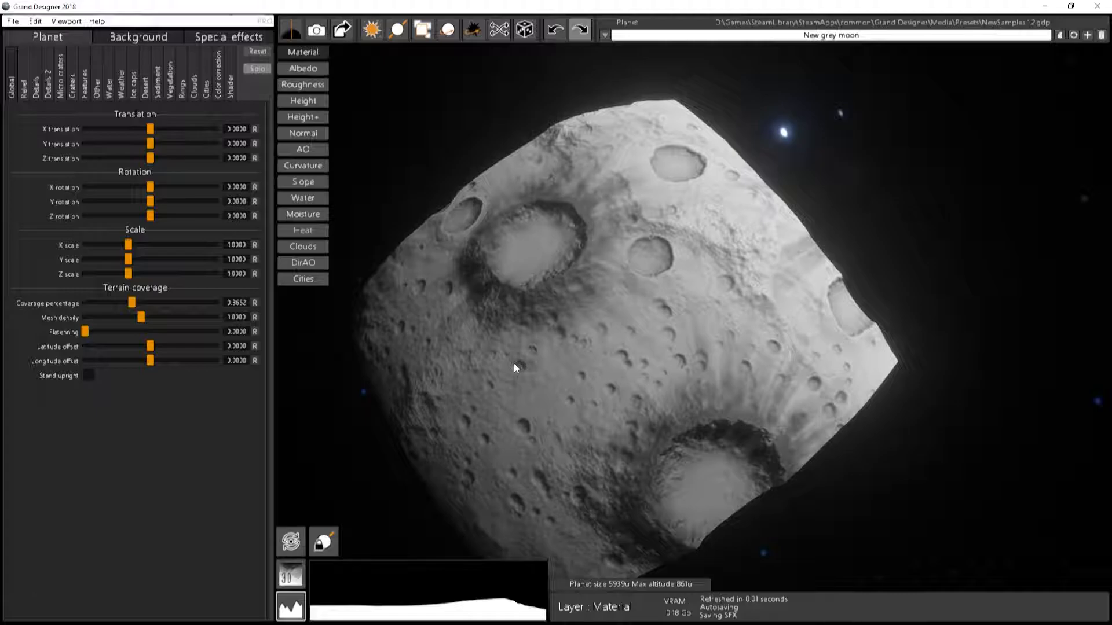
mouse_move(473, 380)
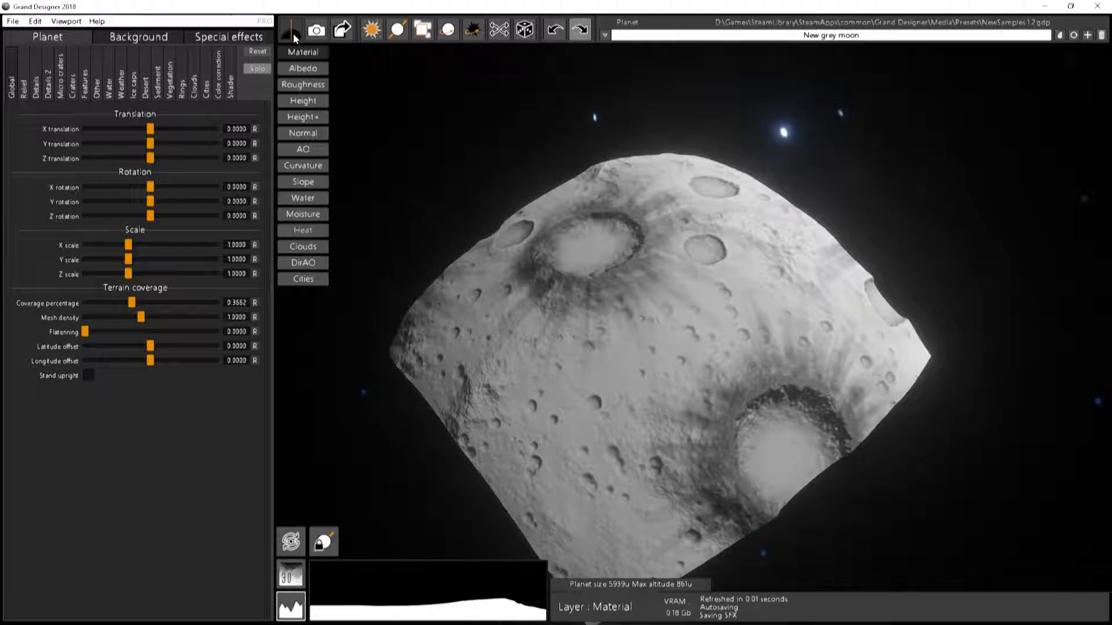
click(291, 28)
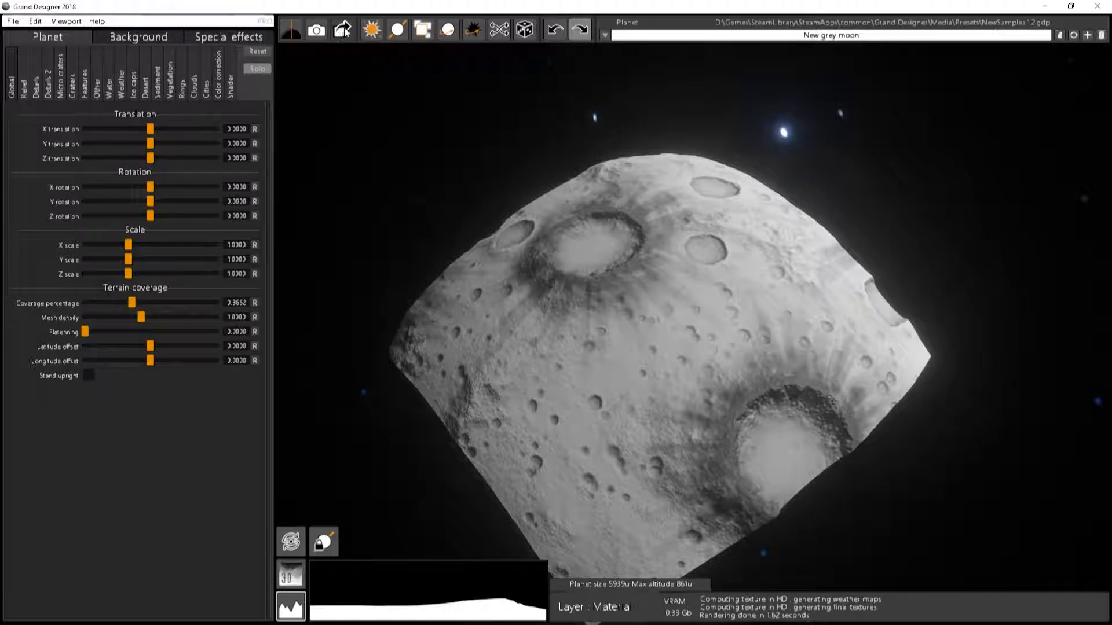
- In Export planet options, disable texture export, enable MagicaVoxel export with voxel height 1.25
click(342, 30)
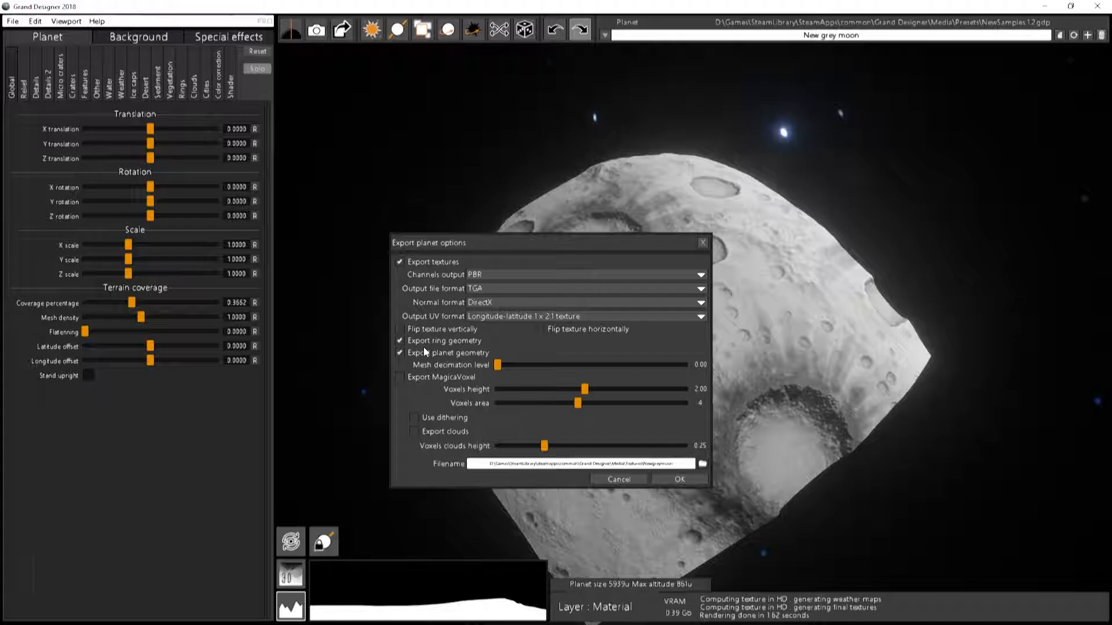
mouse_move(506, 383)
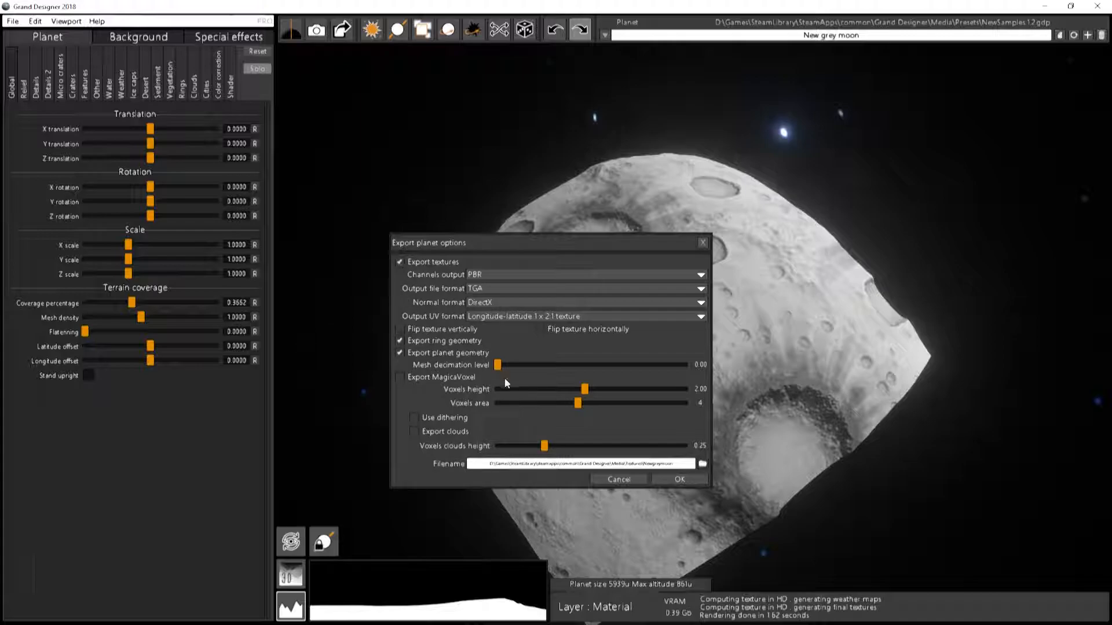
click(400, 261)
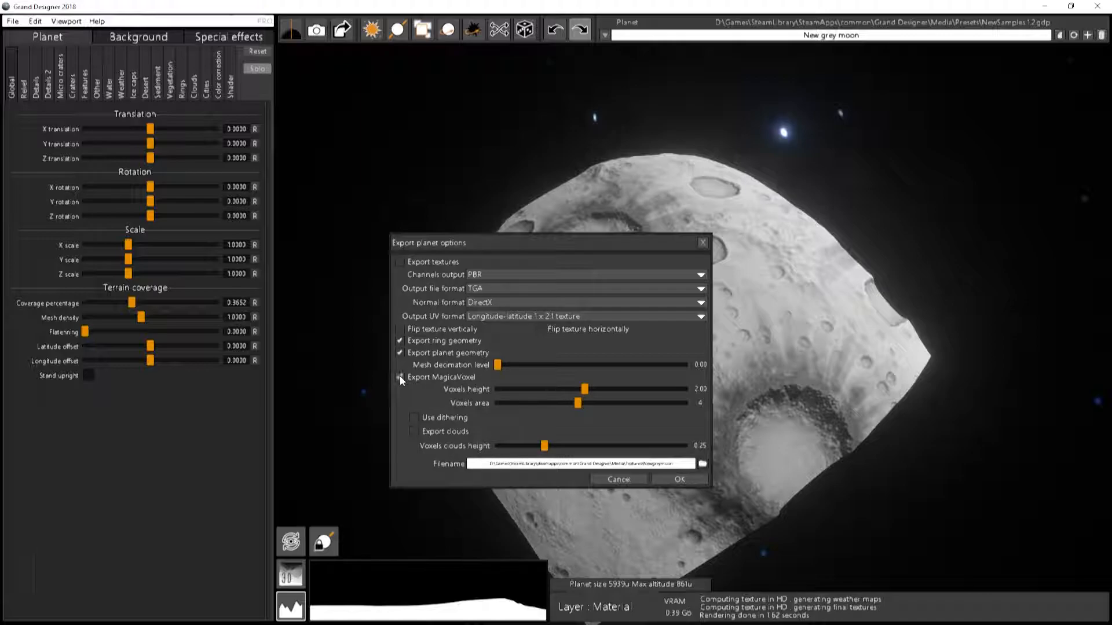
click(400, 376)
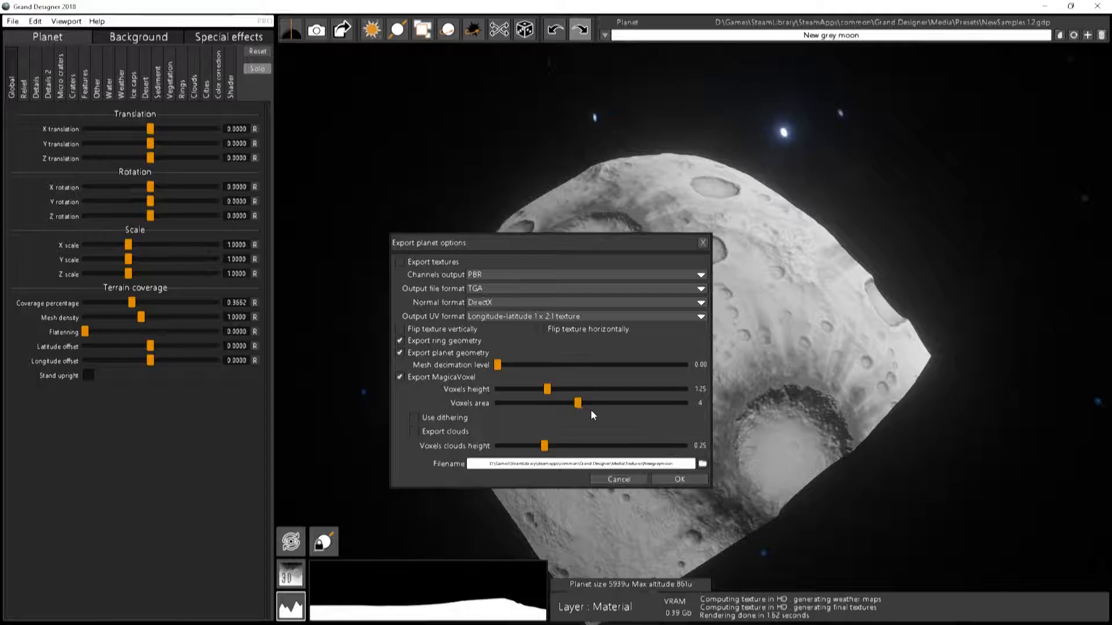
mouse_move(554, 411)
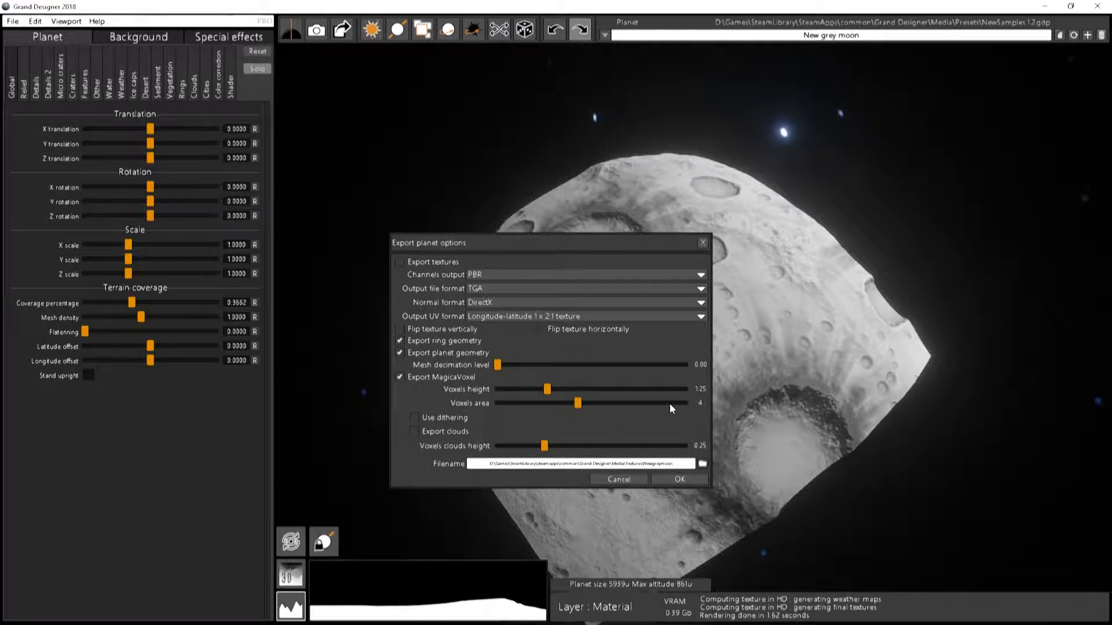
mouse_move(612, 425)
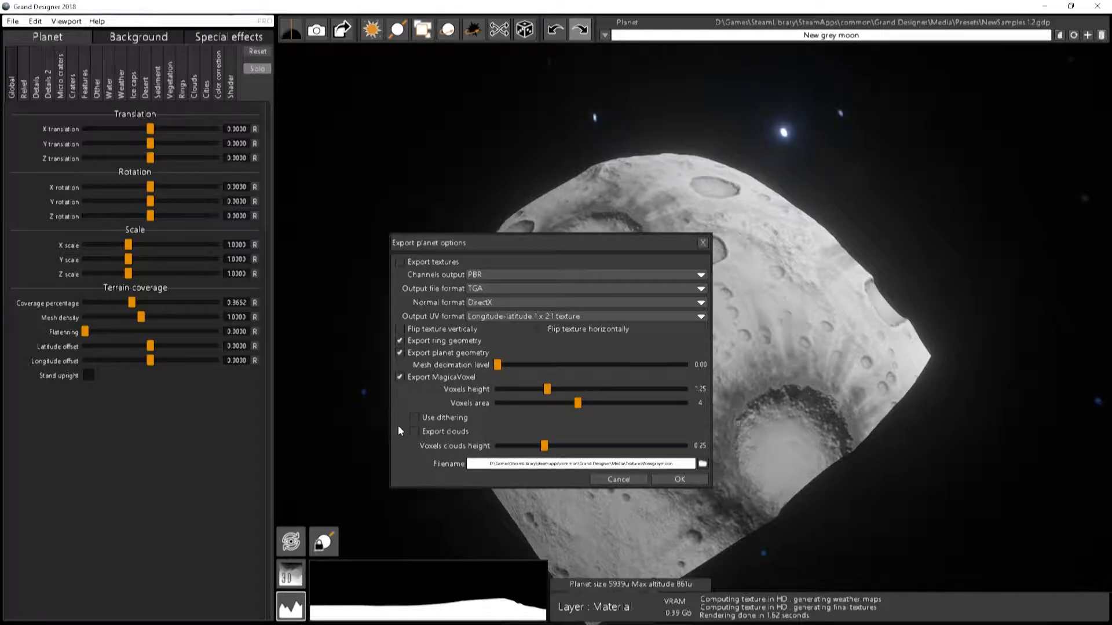
mouse_move(539, 416)
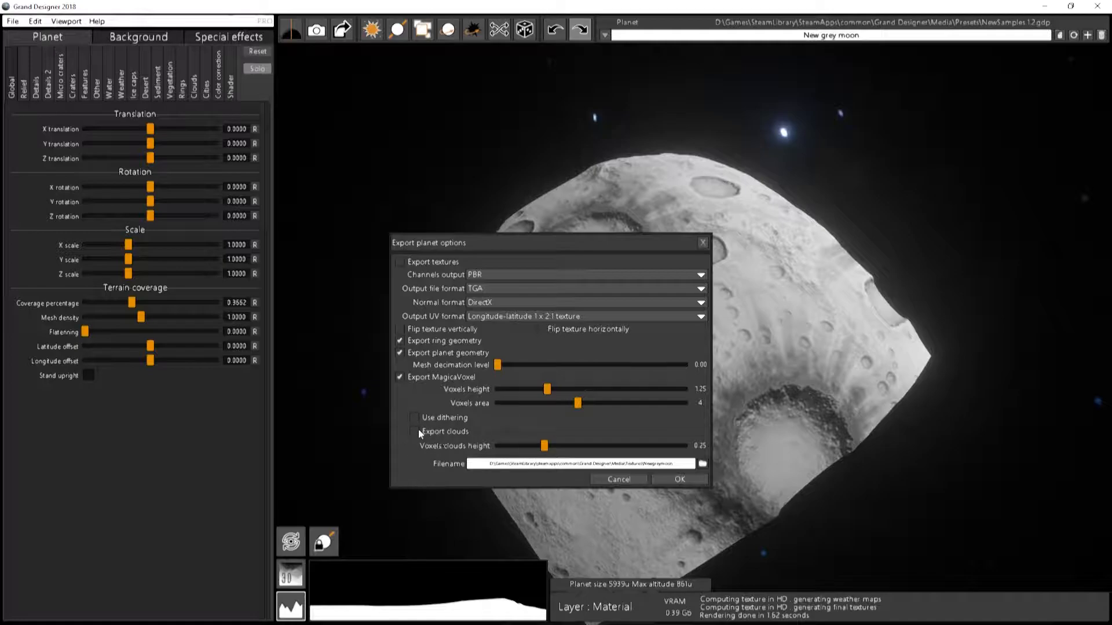
click(415, 431)
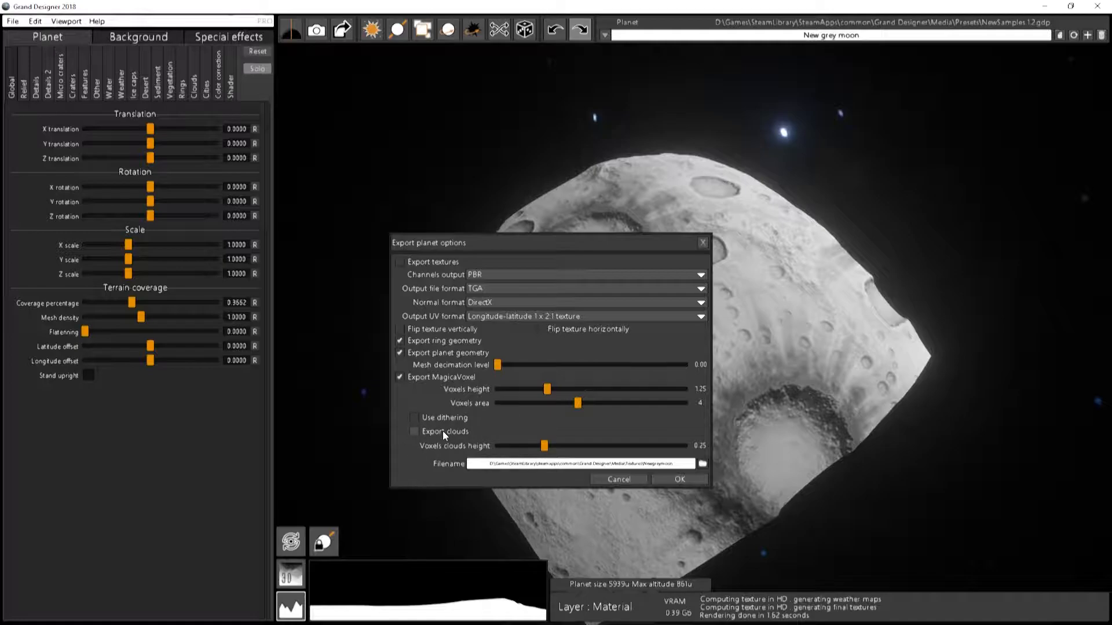
click(414, 431)
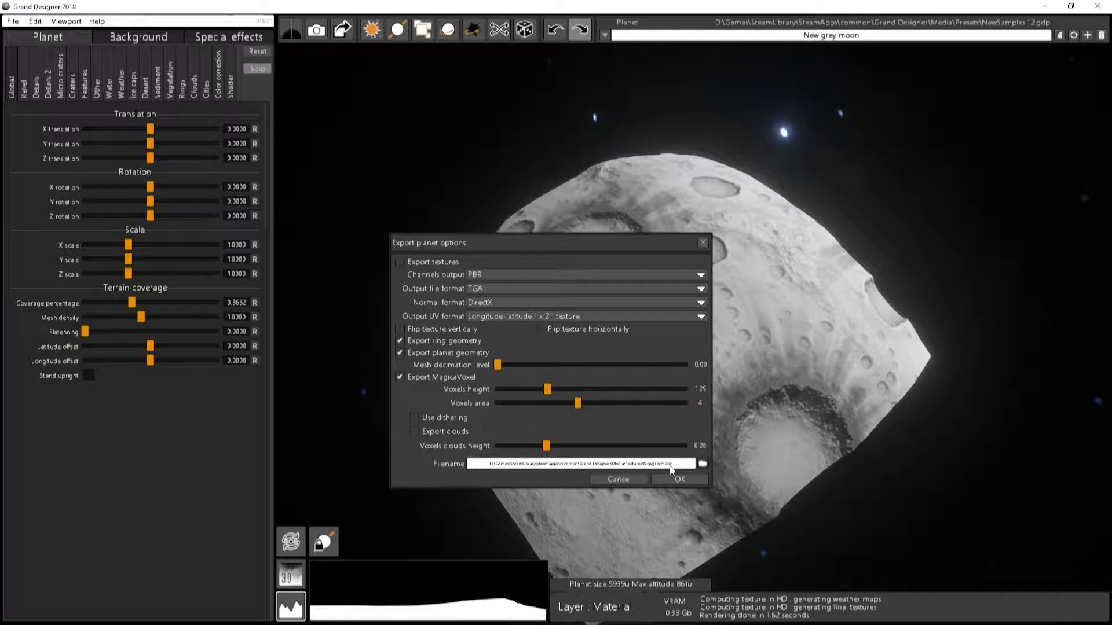
- Run the export, then in the Textures folder select the exported Newgreymoon_MagicaVoxel.vox file
click(678, 480)
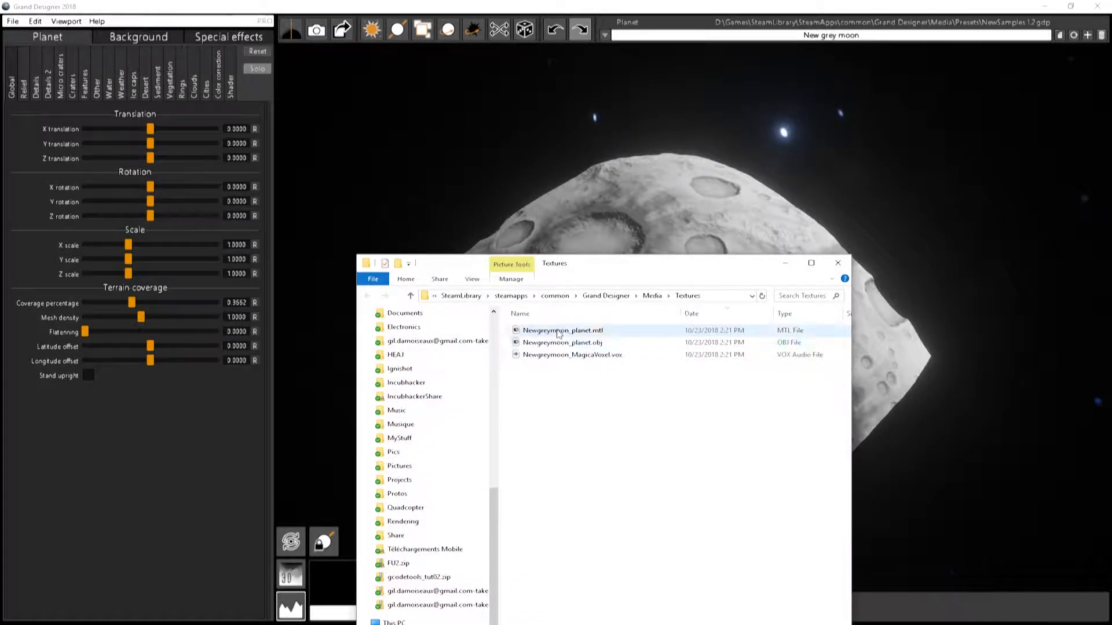
click(573, 354)
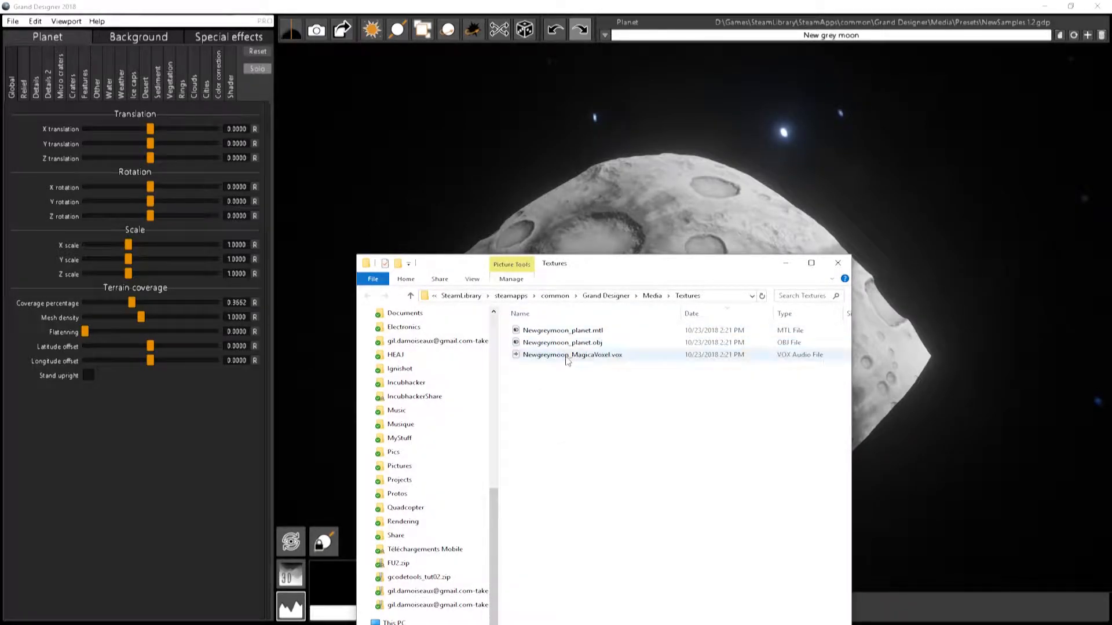
click(572, 354)
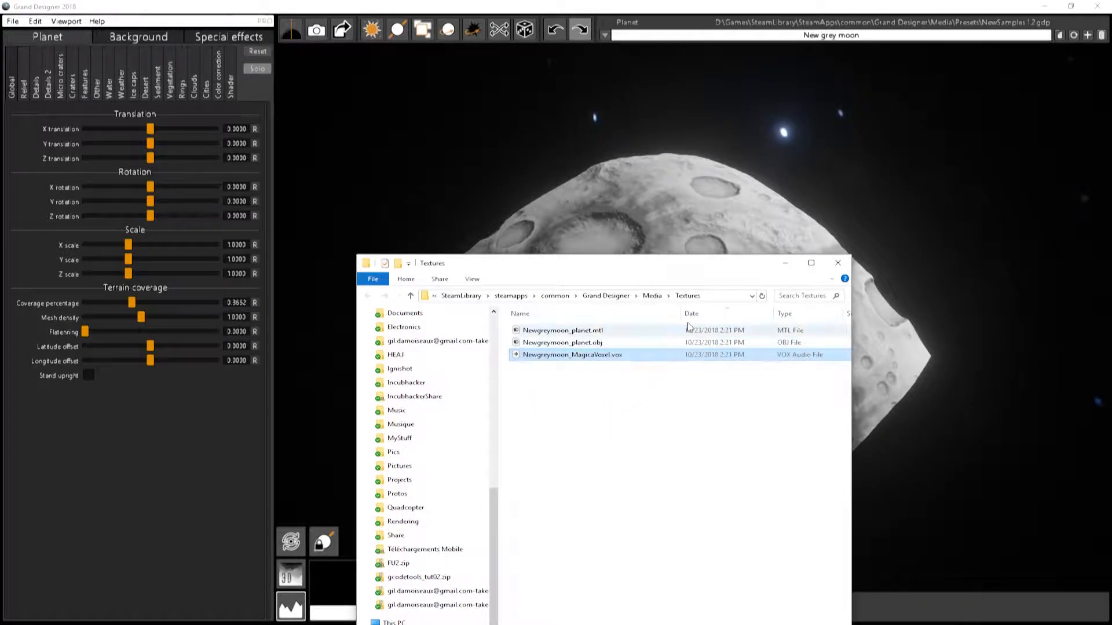
click(567, 296)
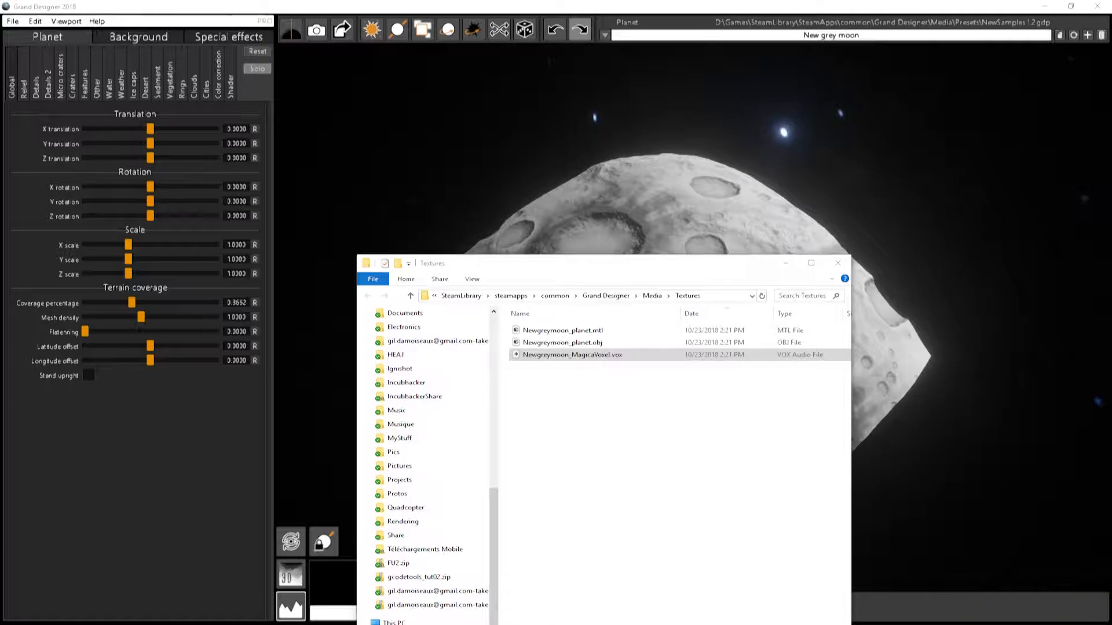
- Load Newgreymoon_MagicaVoxel.vox in MagicaVoxel and switch from Model to Render mode
double_click(574, 355)
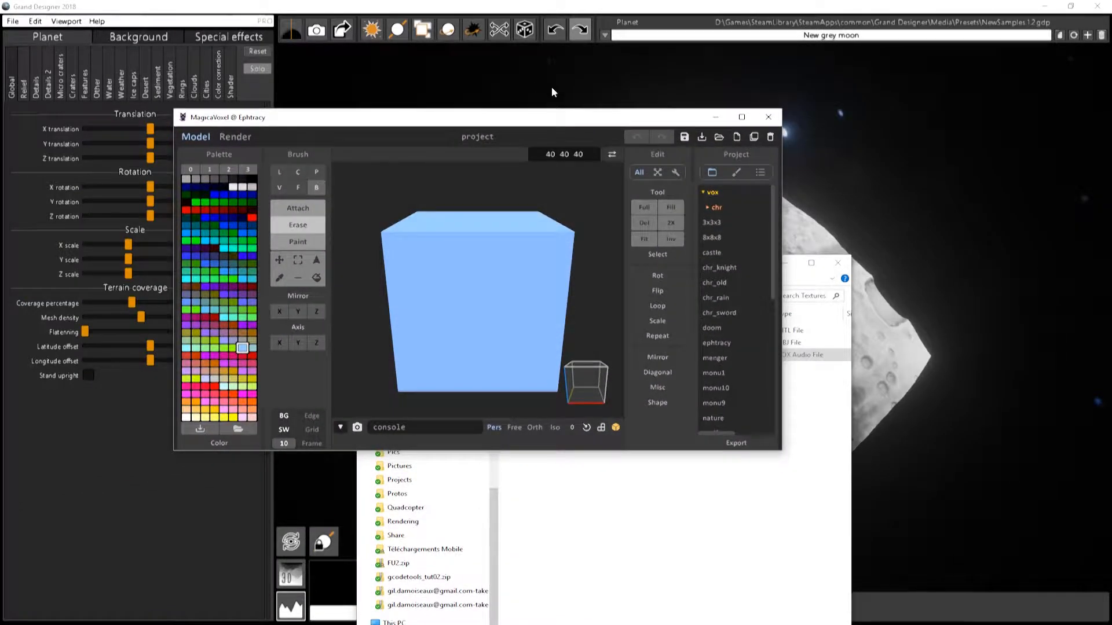
click(742, 117)
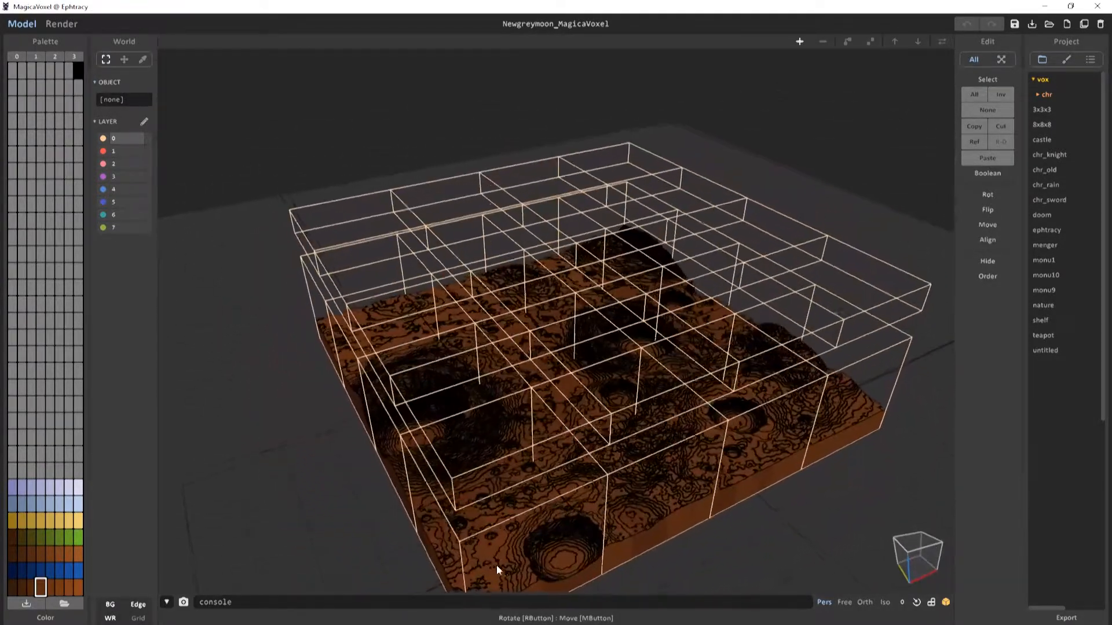
click(61, 23)
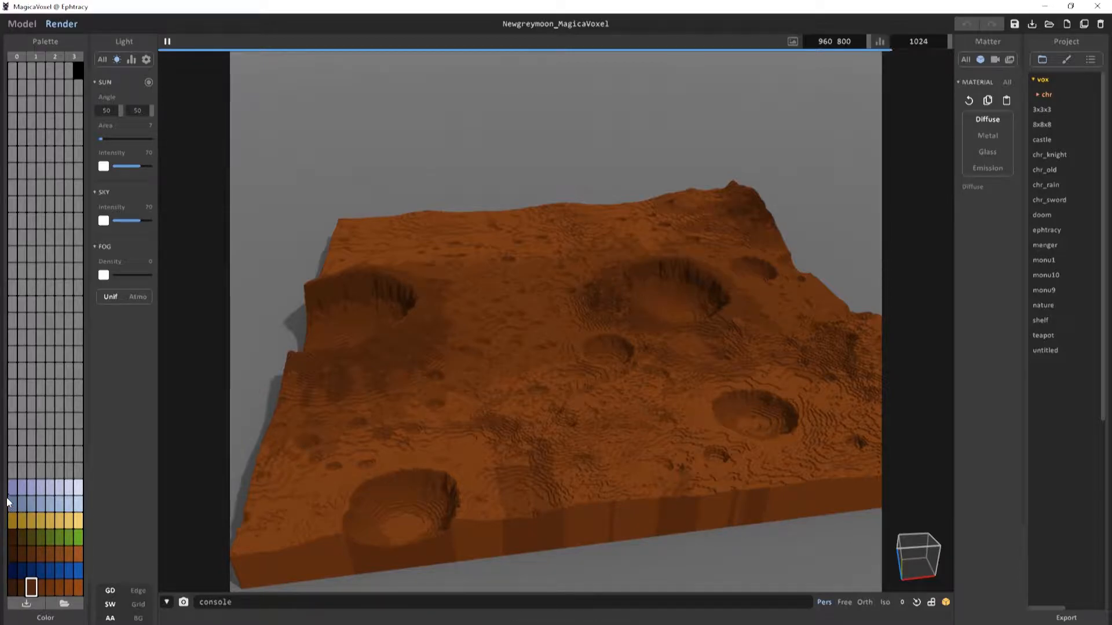
mouse_move(76, 559)
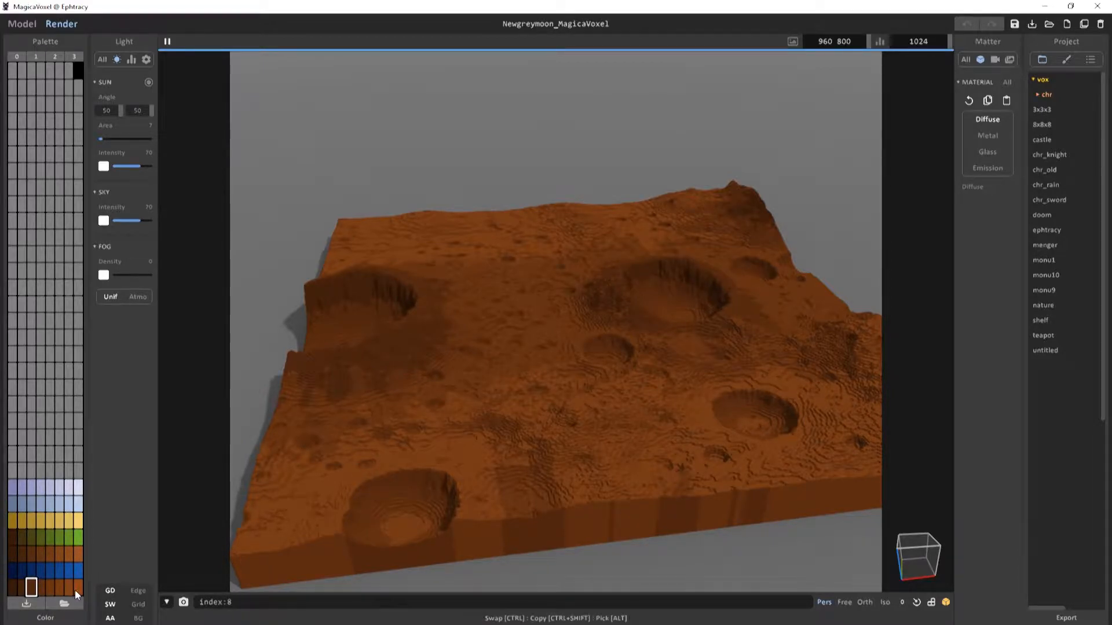
- Select palette colour indices 8 and 3 while viewing the rendered cratered terrain
click(23, 587)
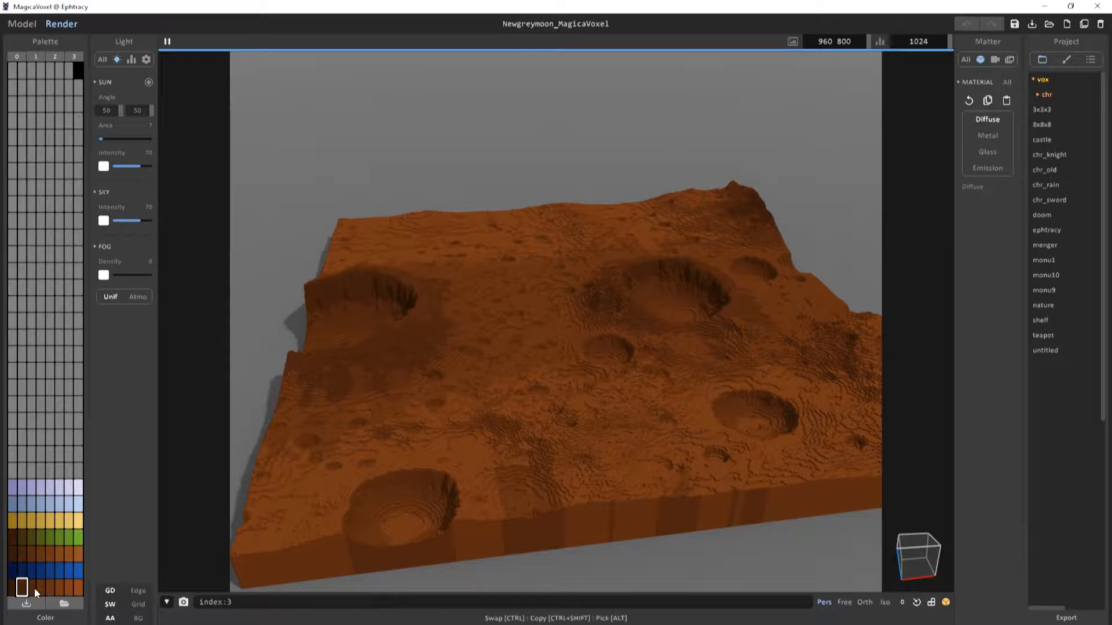
click(51, 589)
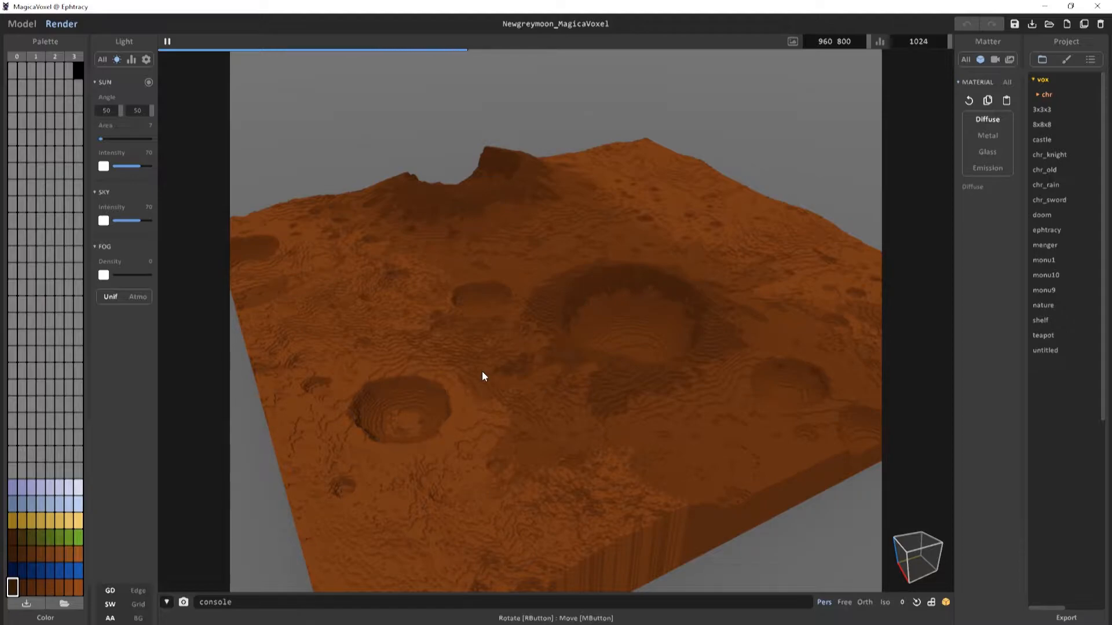
mouse_move(652, 263)
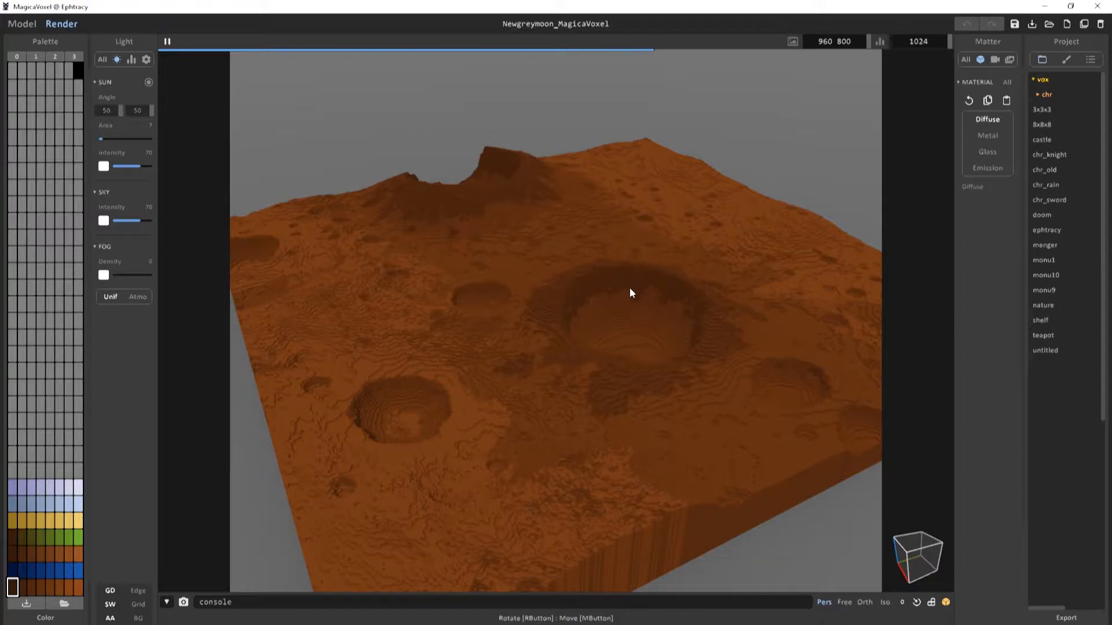
mouse_move(679, 390)
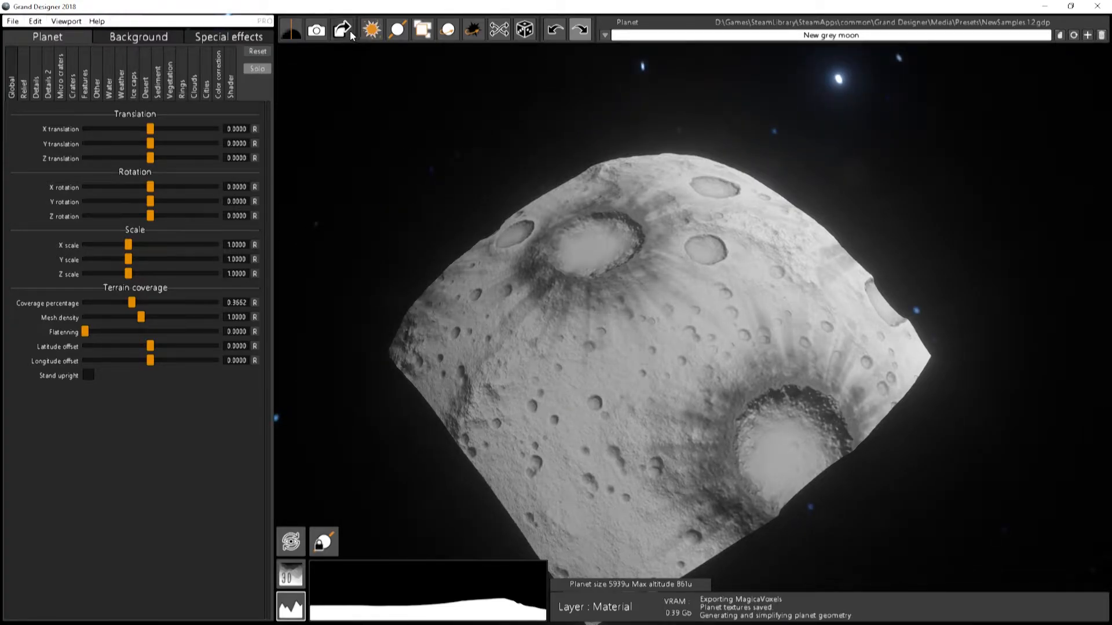
- Reopen the Export planet options showing voxel height still at 1.25
click(342, 30)
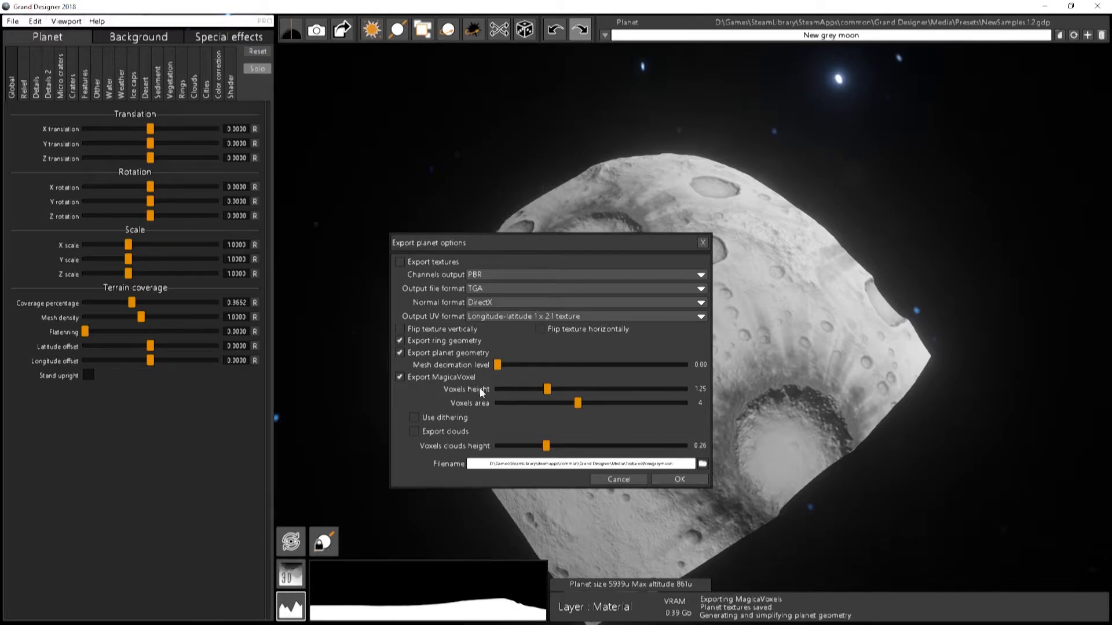
mouse_move(542, 364)
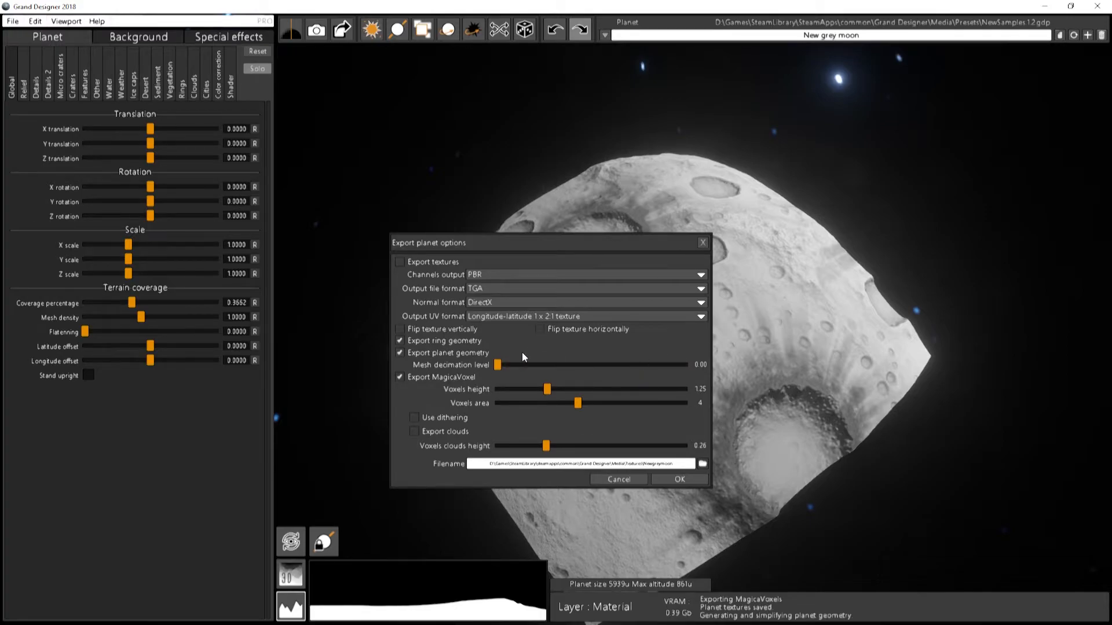
mouse_move(522, 384)
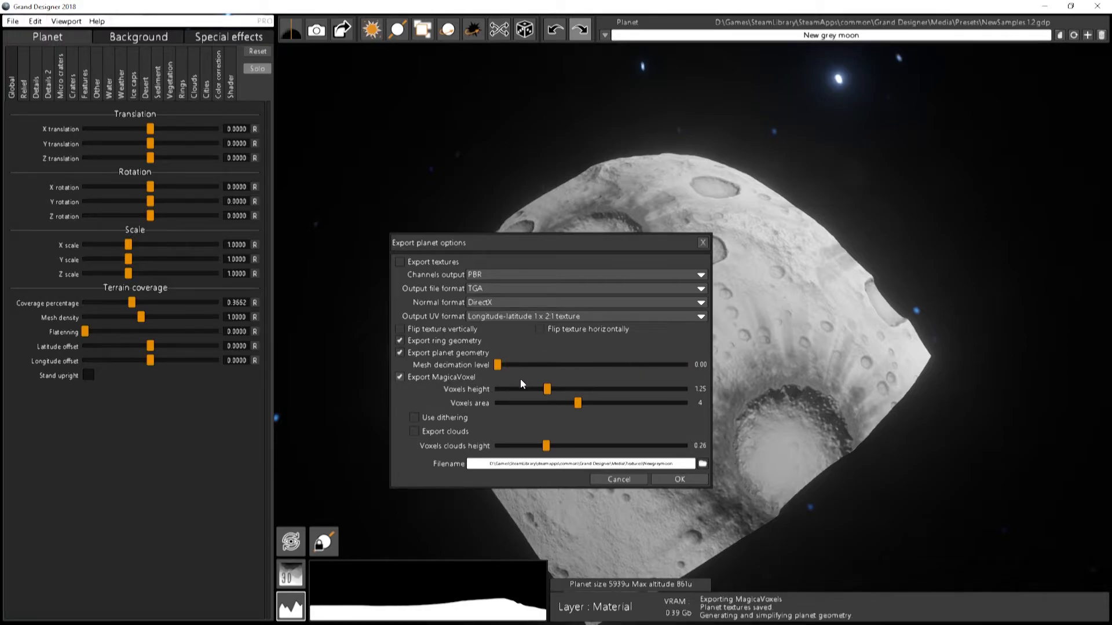
- Dismiss the Export planet options, returning to the grey moon with its shader parameters
click(677, 479)
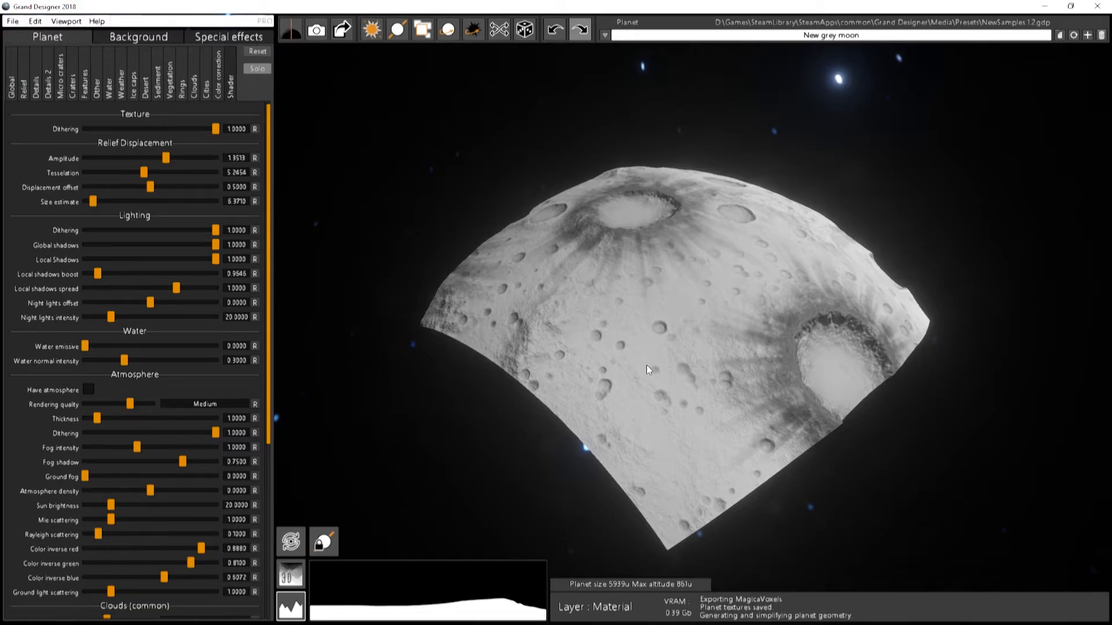
mouse_move(652, 364)
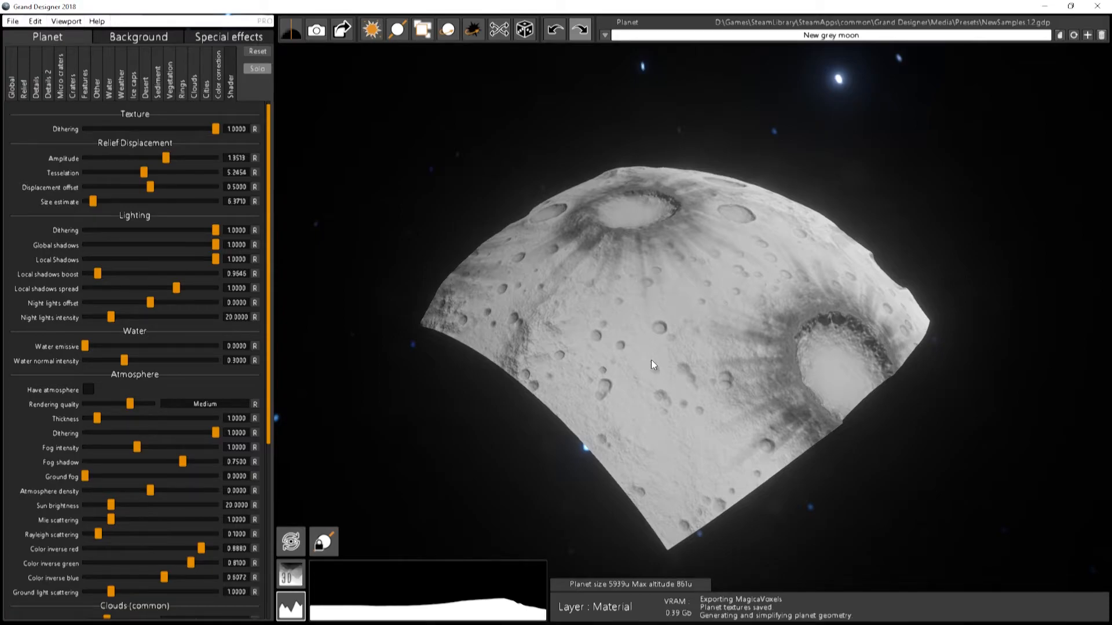